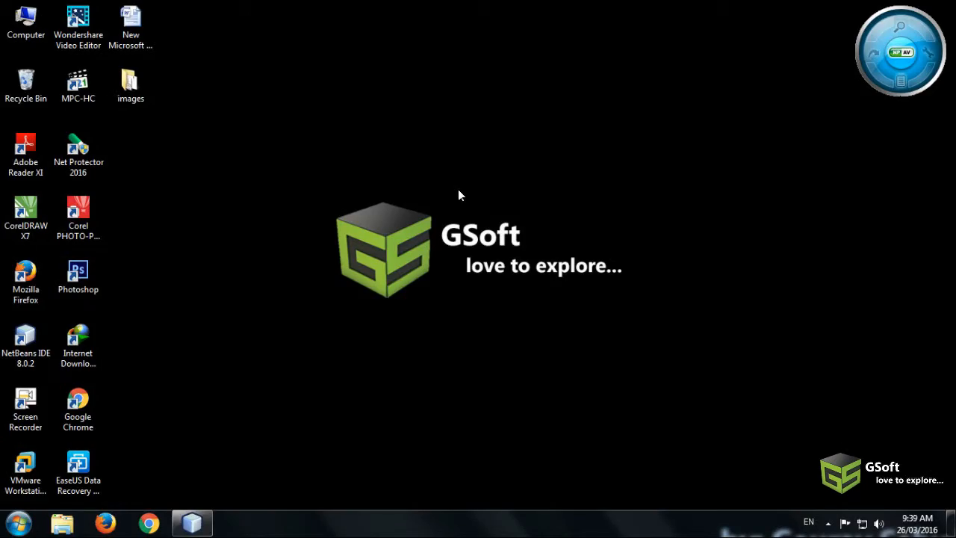
mouse_move(376, 122)
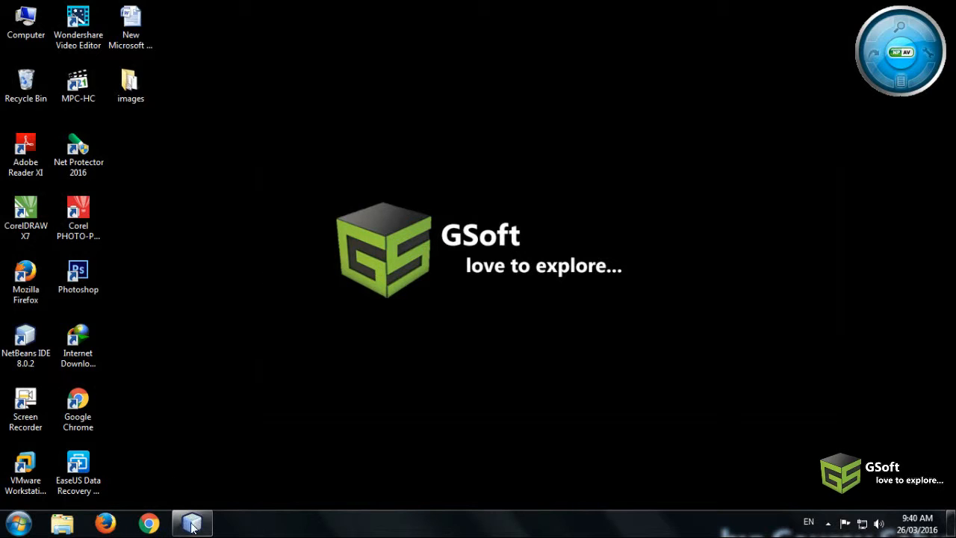
- Restore the NetBeans window showing main.java in Design view
click(192, 523)
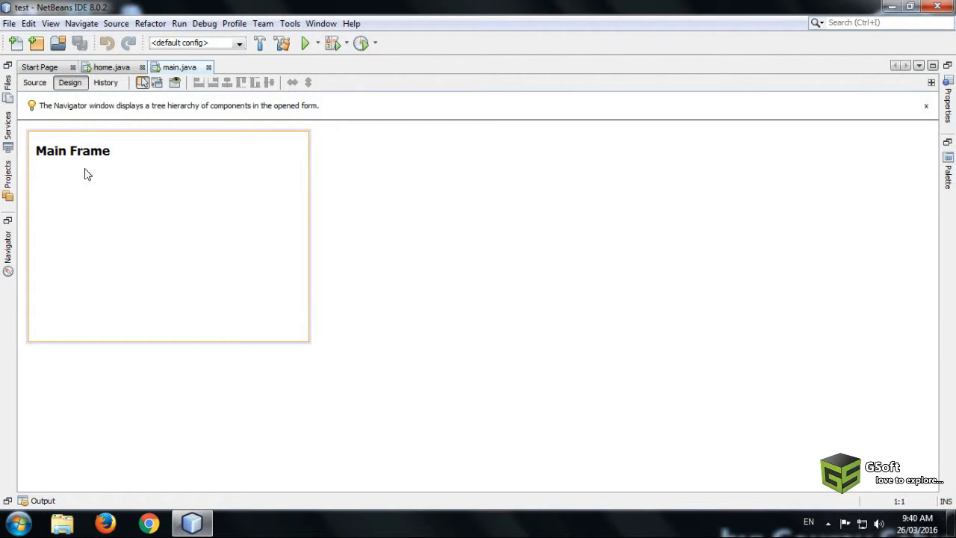
mouse_move(75, 218)
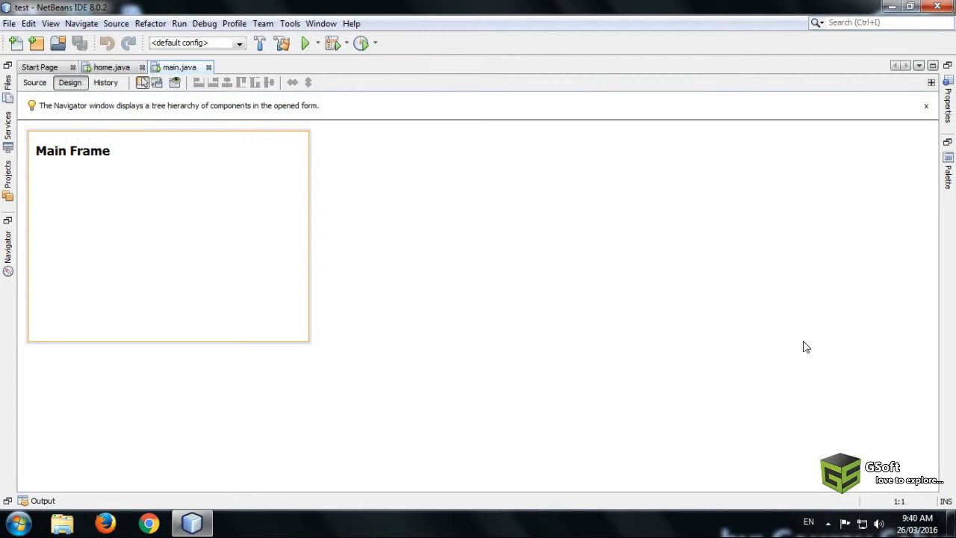
mouse_move(357, 85)
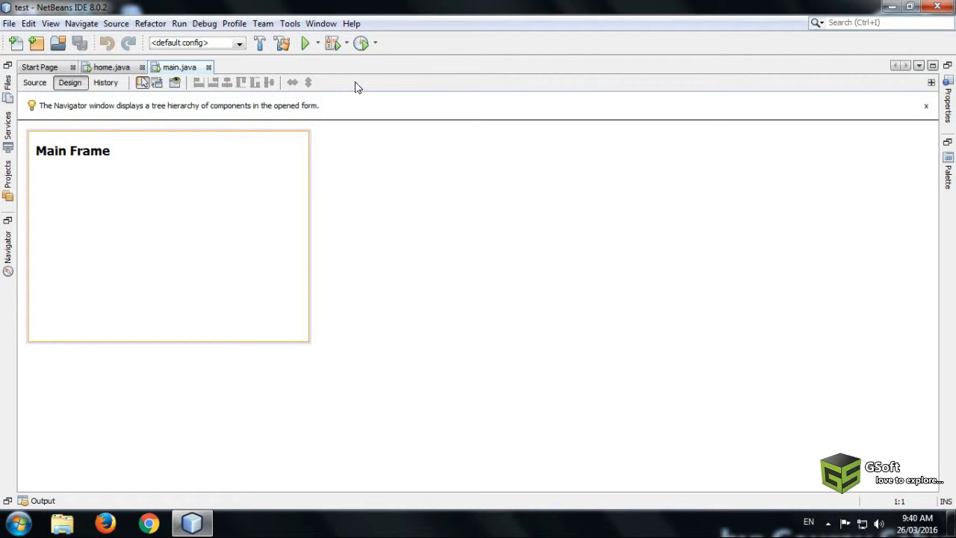
mouse_move(933, 172)
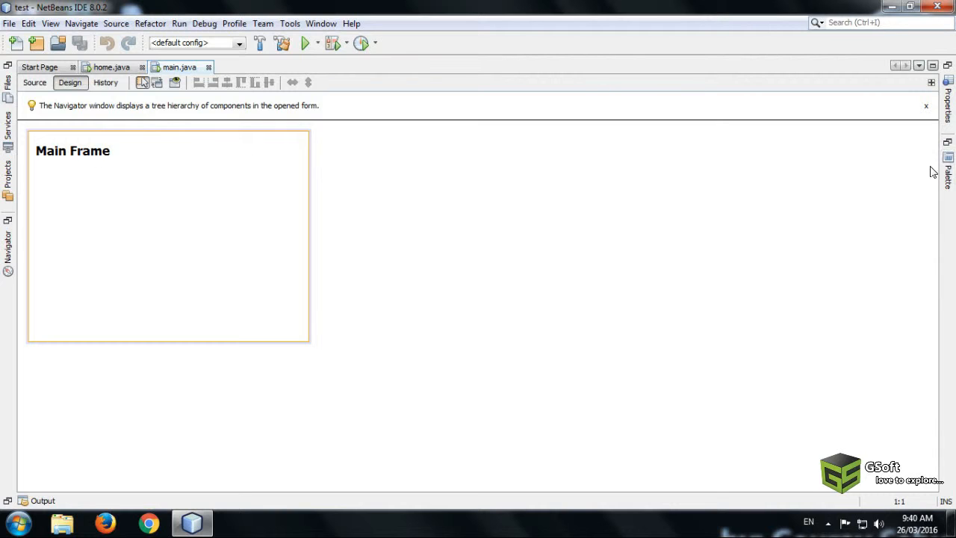
- Drop a Swing Menu Bar from the Palette onto the Main Frame form
click(948, 172)
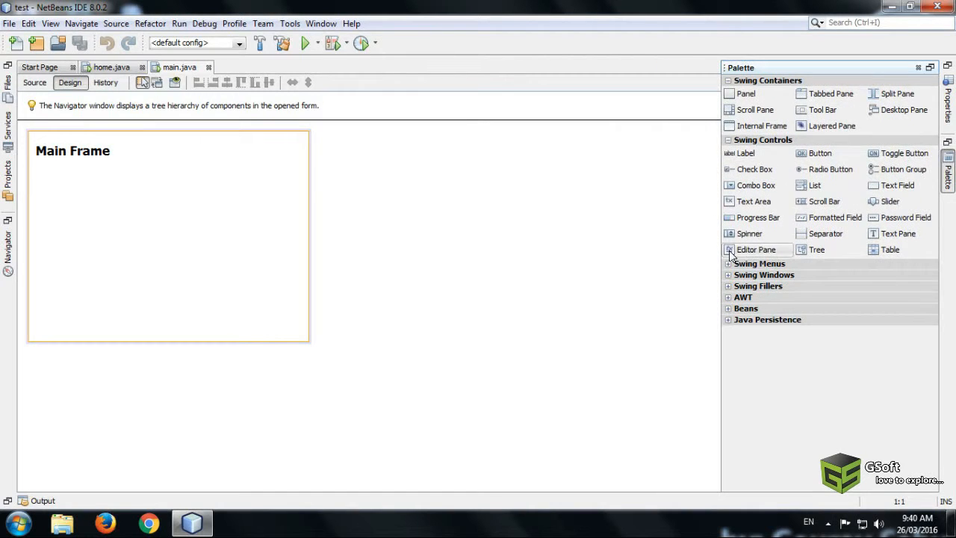
click(759, 263)
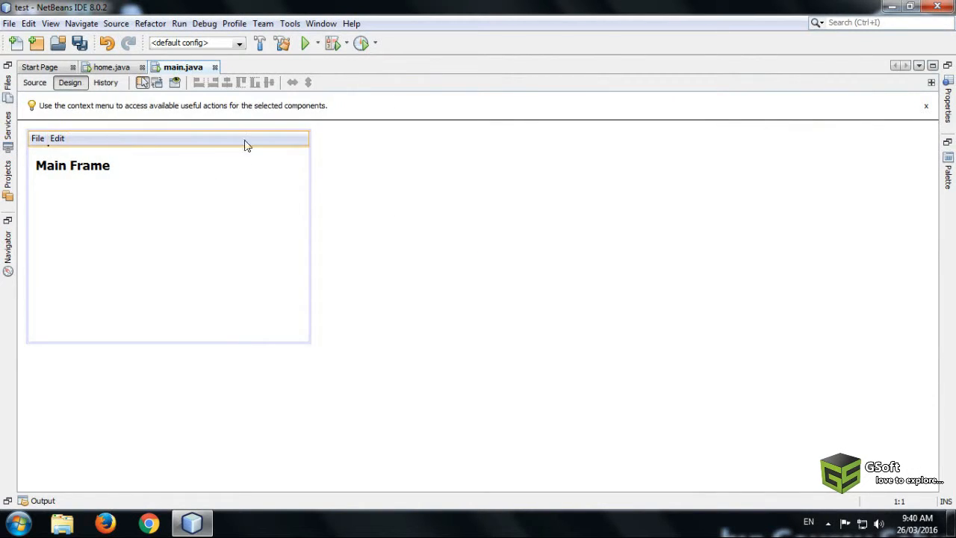
- Add menu items under File and a third menu jMenu3 from the Palette's Swing Menus
click(949, 172)
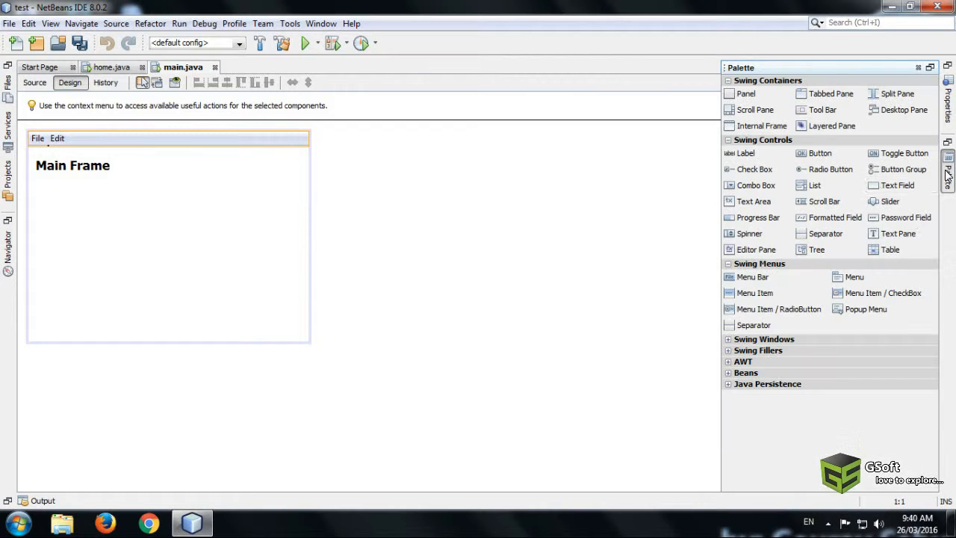
mouse_move(754, 293)
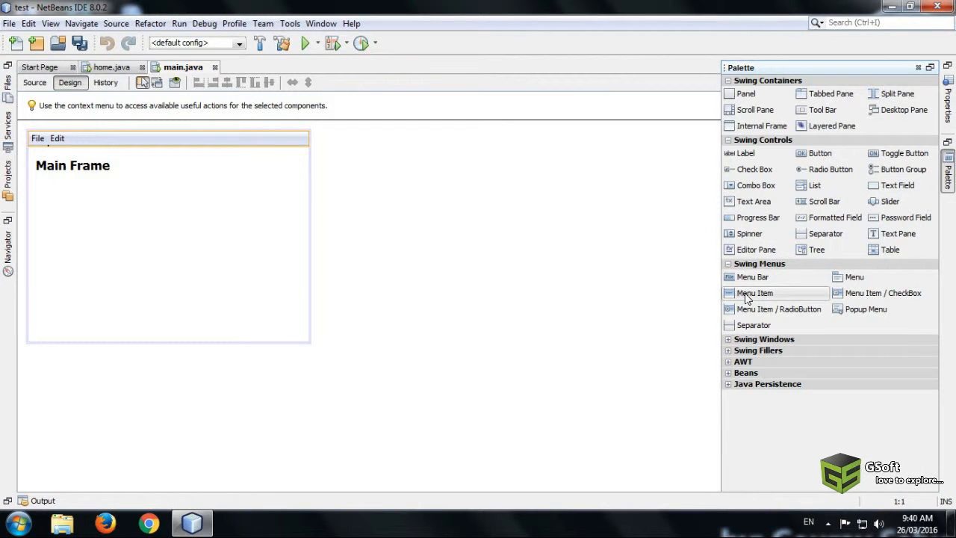
mouse_move(792, 294)
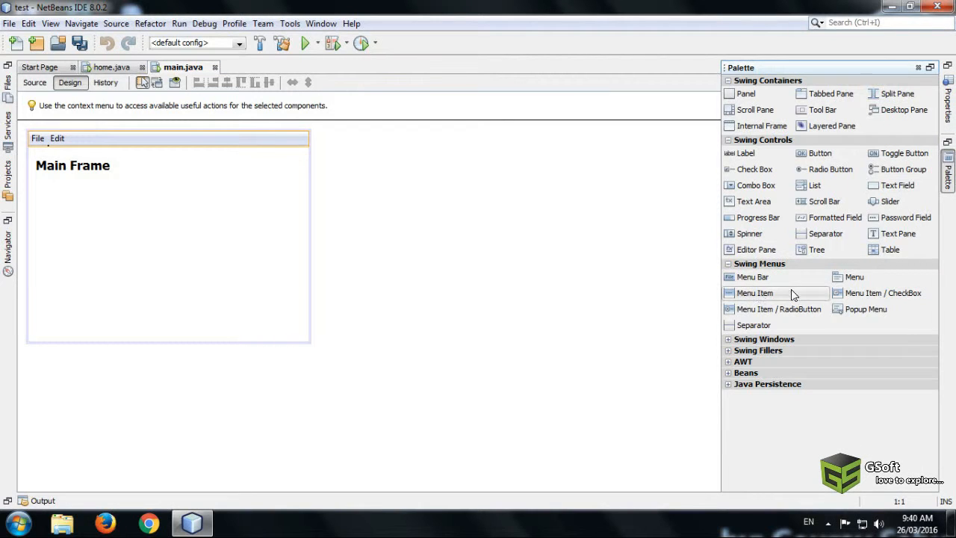
click(754, 293)
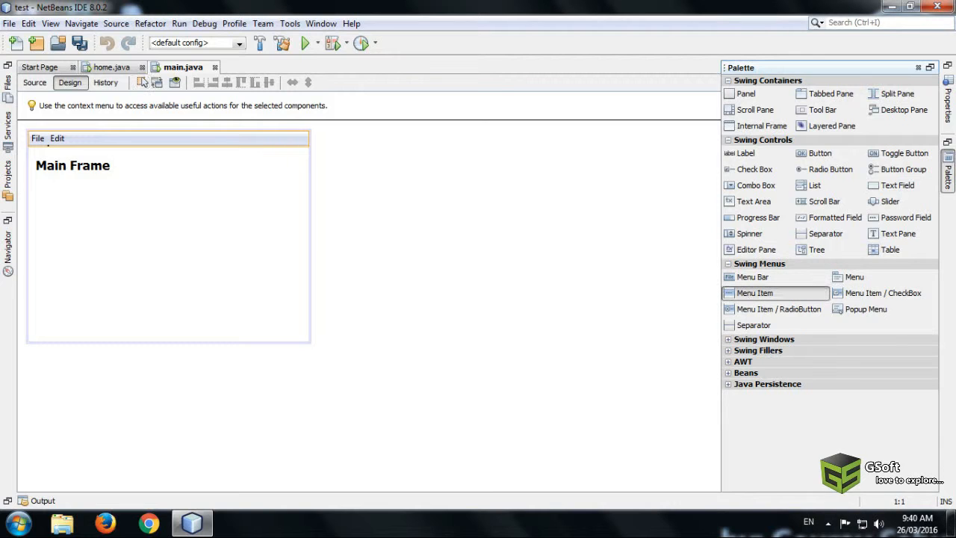
click(38, 138)
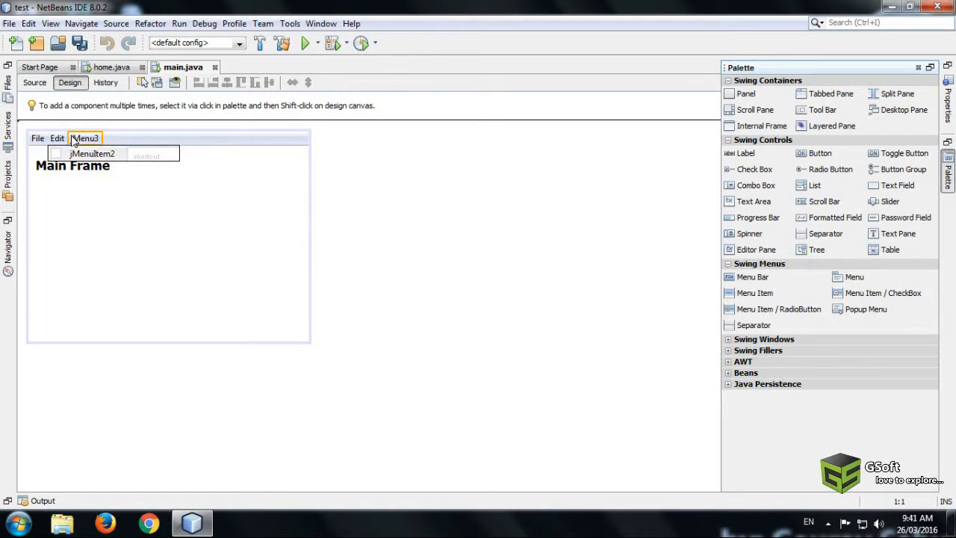
click(72, 176)
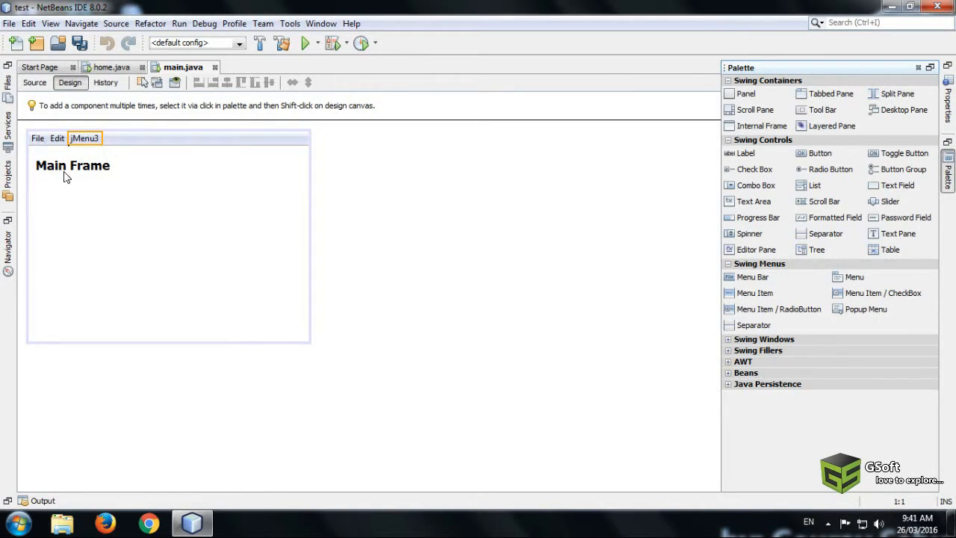
click(83, 137)
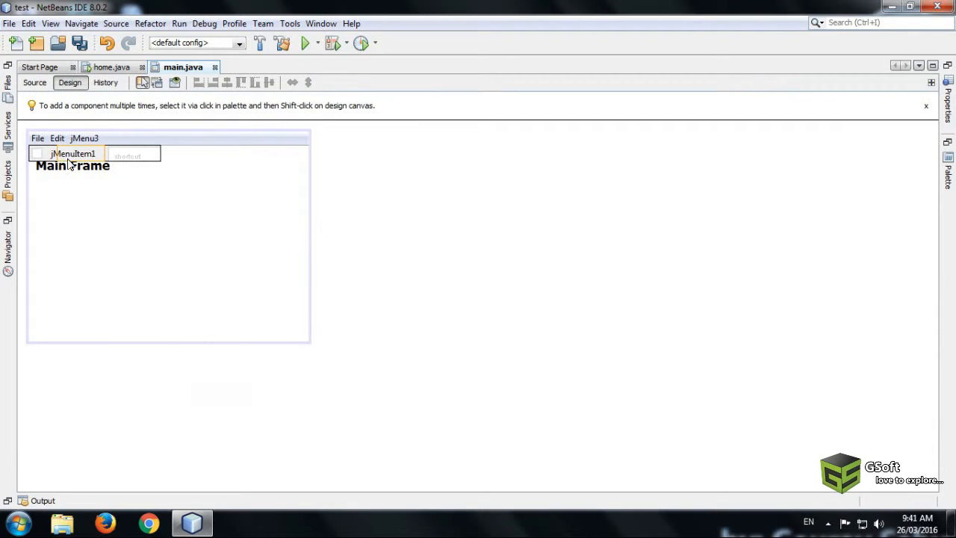
- Rename jMenuItem1 to Exit and give it the Ctrl+Q (VK_Q) accelerator
double_click(71, 153)
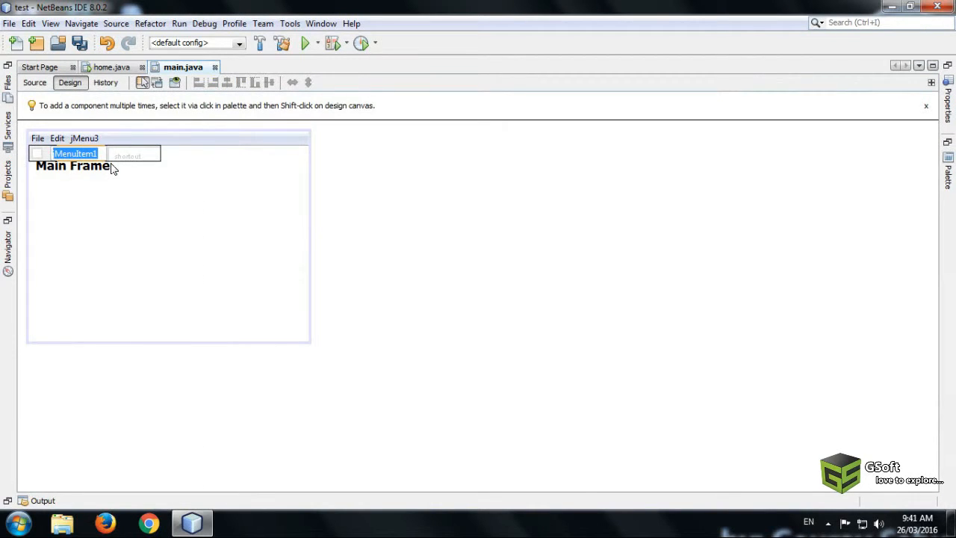
text(exit)
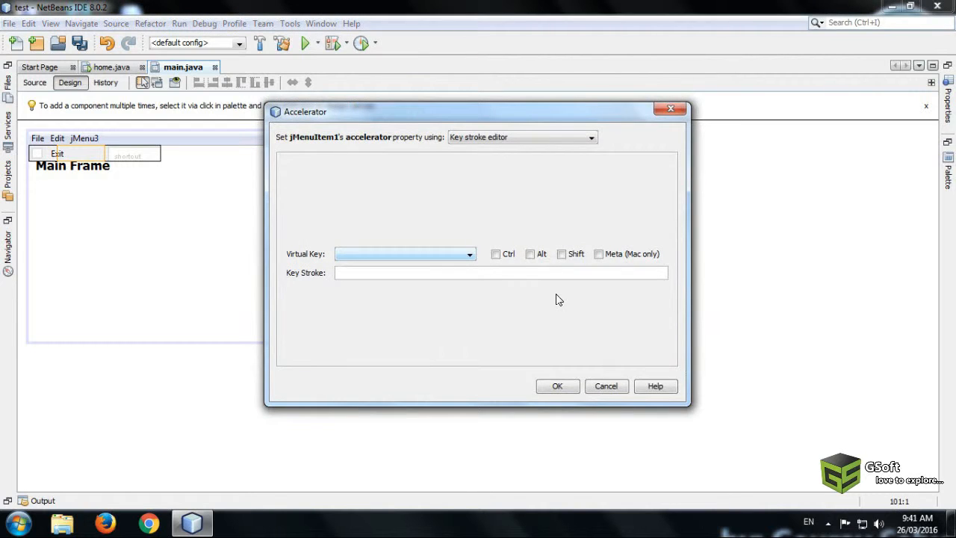
click(496, 254)
text(VK_Q)
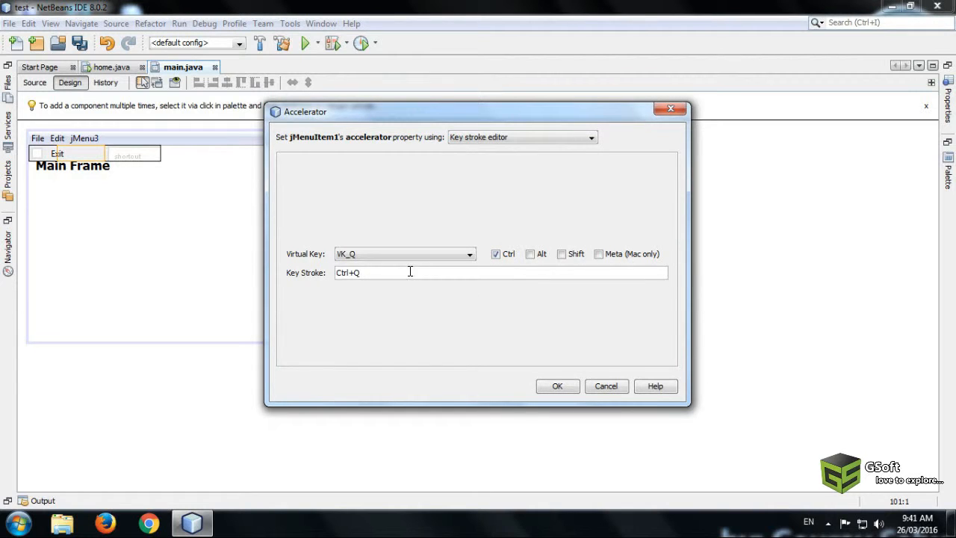
mouse_move(333, 240)
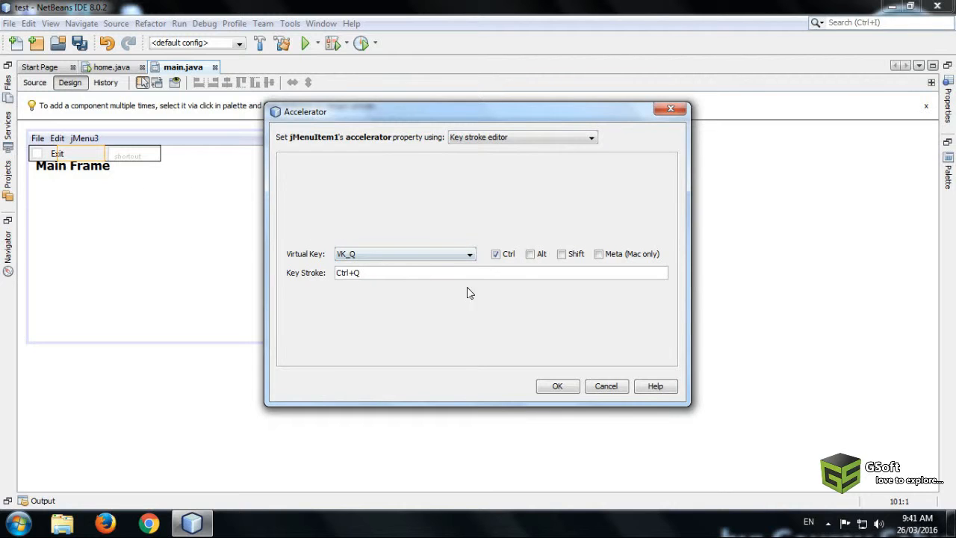
click(558, 386)
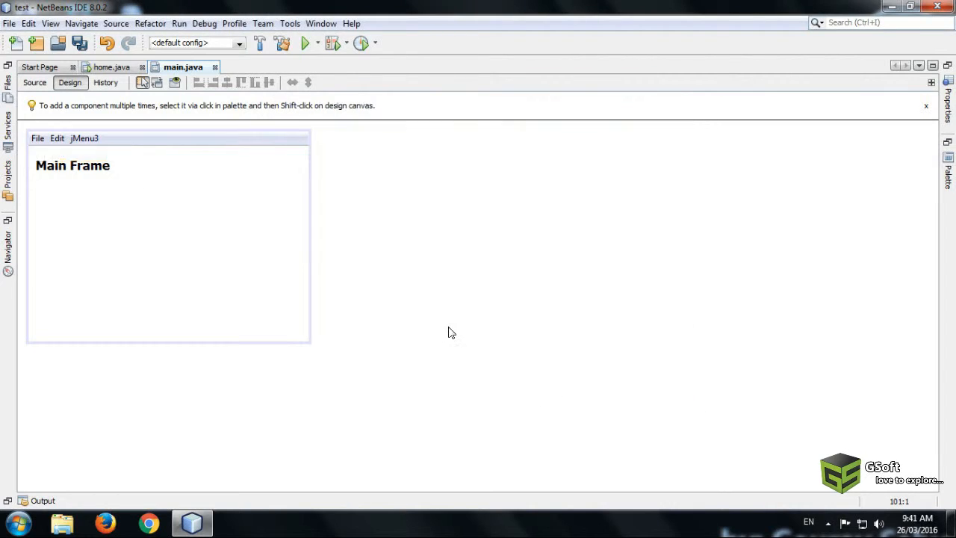
- Relabel jMenuItem2 as the logout item via Edit Text
click(57, 137)
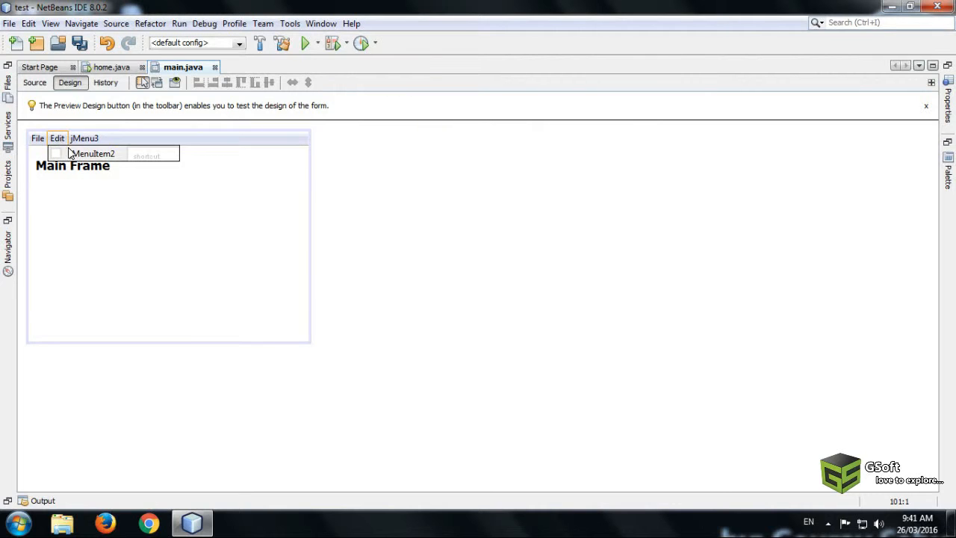
right_click(93, 153)
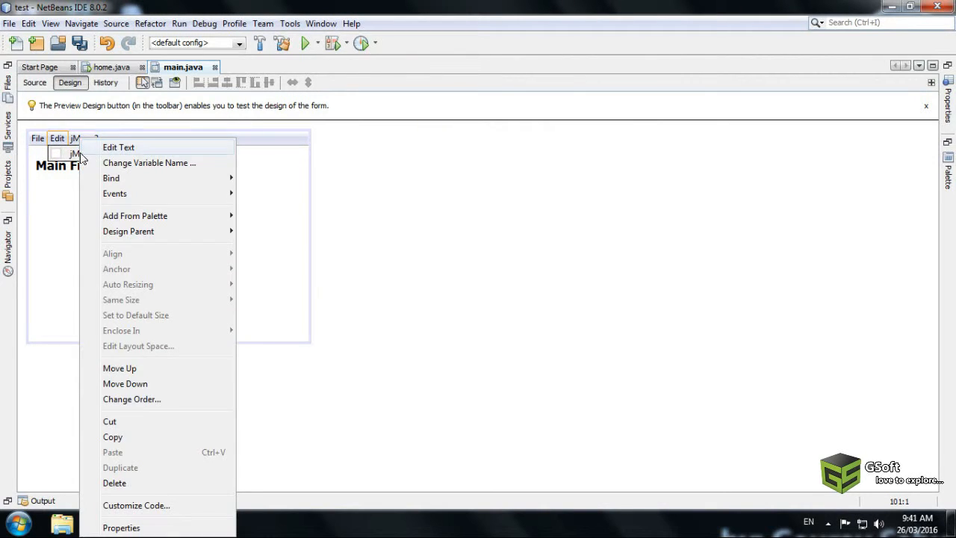
click(118, 146)
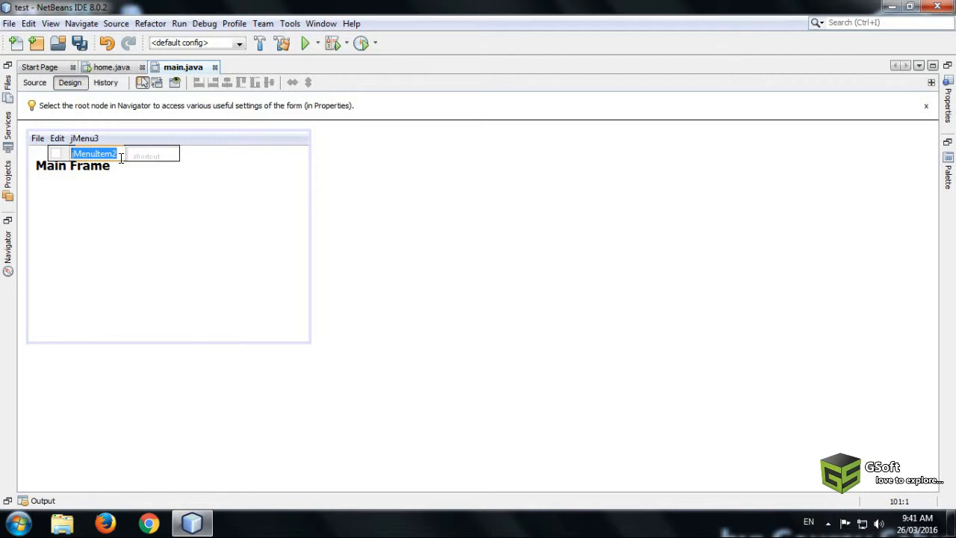
mouse_move(218, 158)
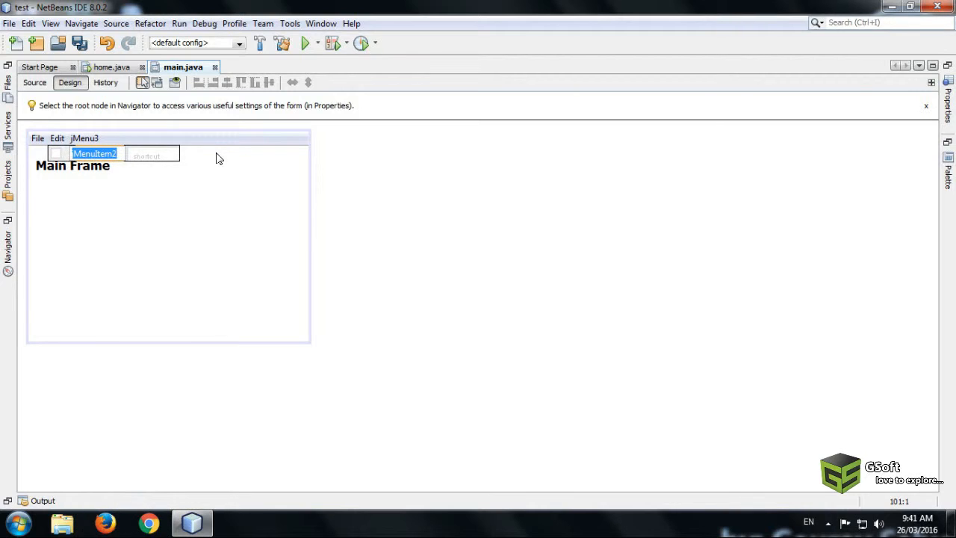
text(log)
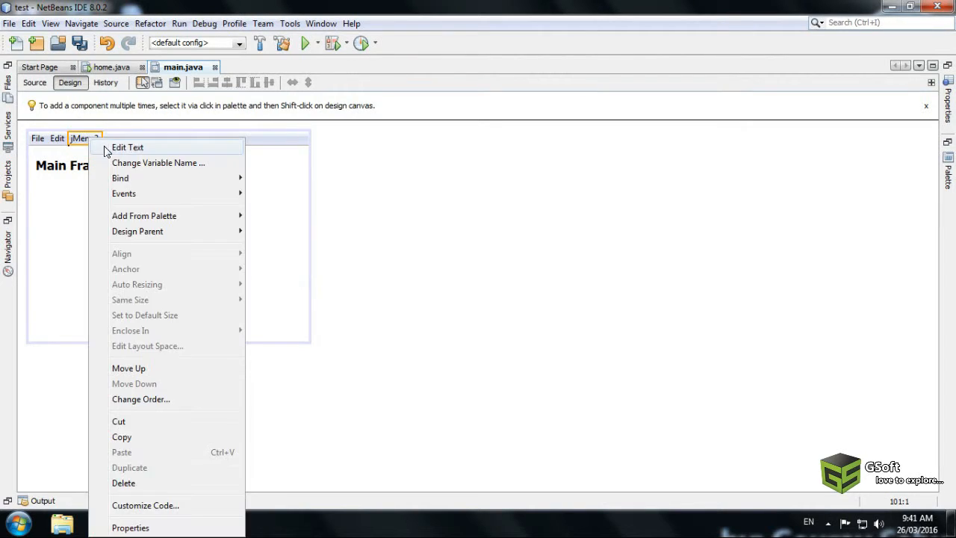
- Rename the third menu jMenu3 to help
click(127, 148)
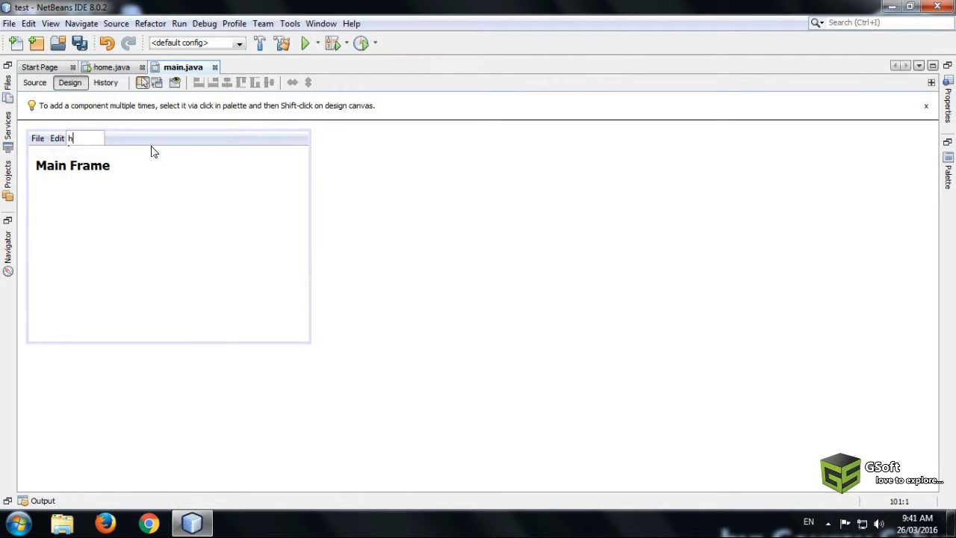
text(elpo)
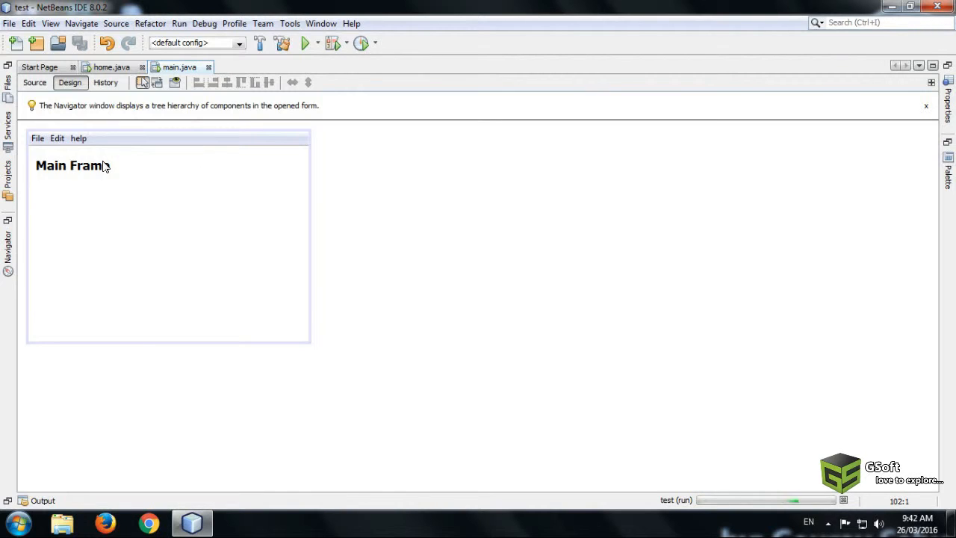
mouse_move(138, 147)
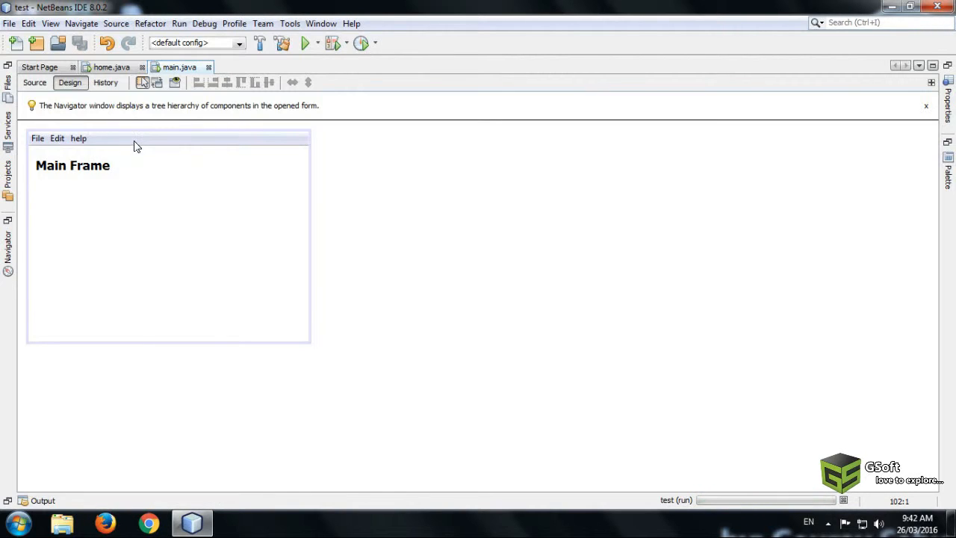
- Check the running Main Frame's help menu and build output, then return to the designer's File menu
click(305, 42)
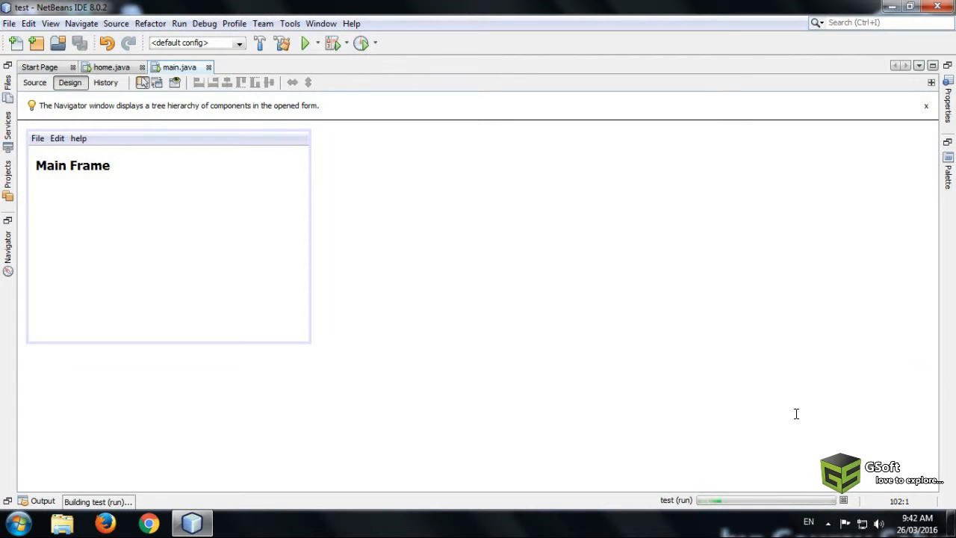
click(42, 502)
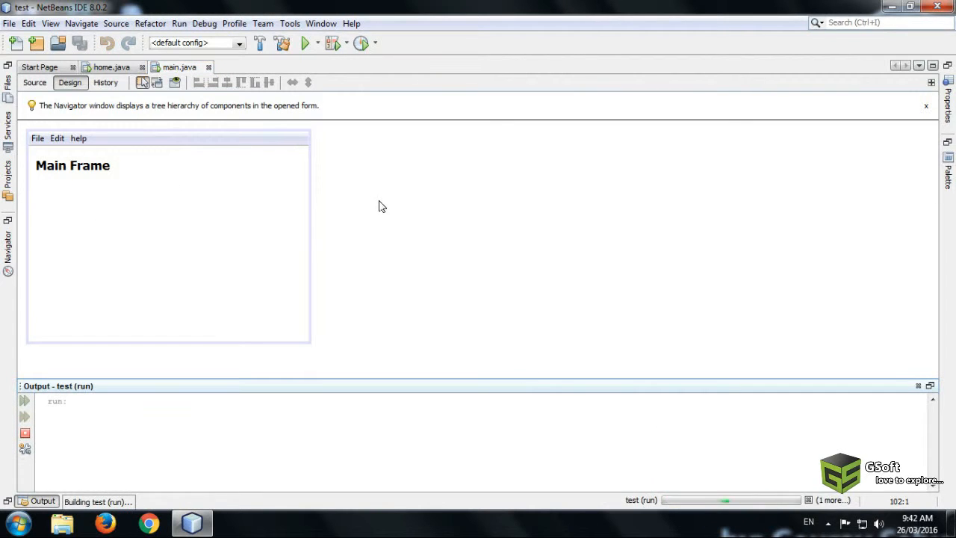
click(305, 42)
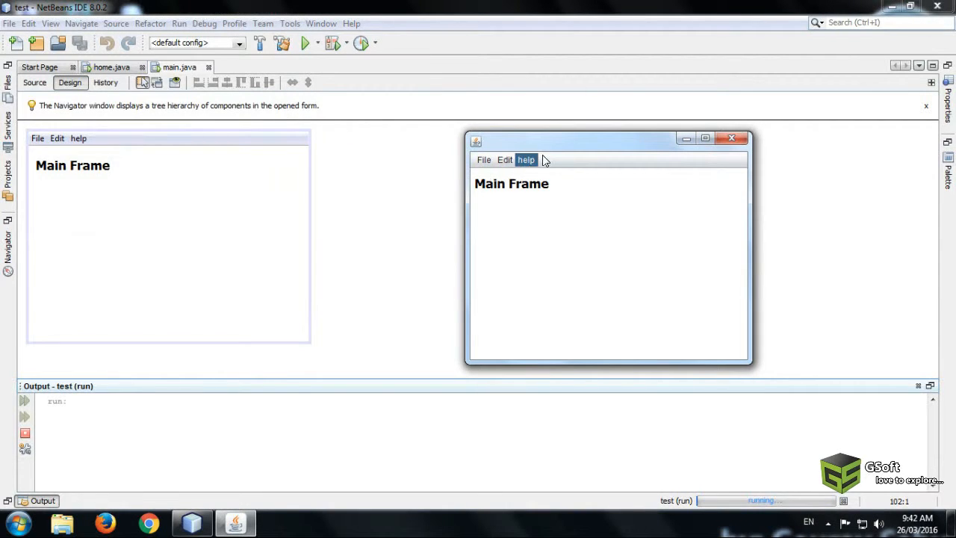
click(484, 159)
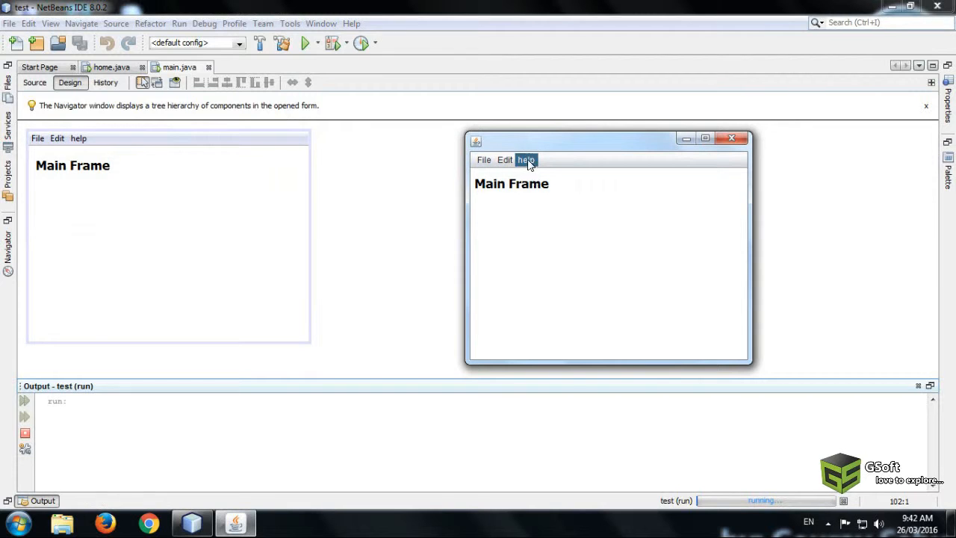
mouse_move(685, 144)
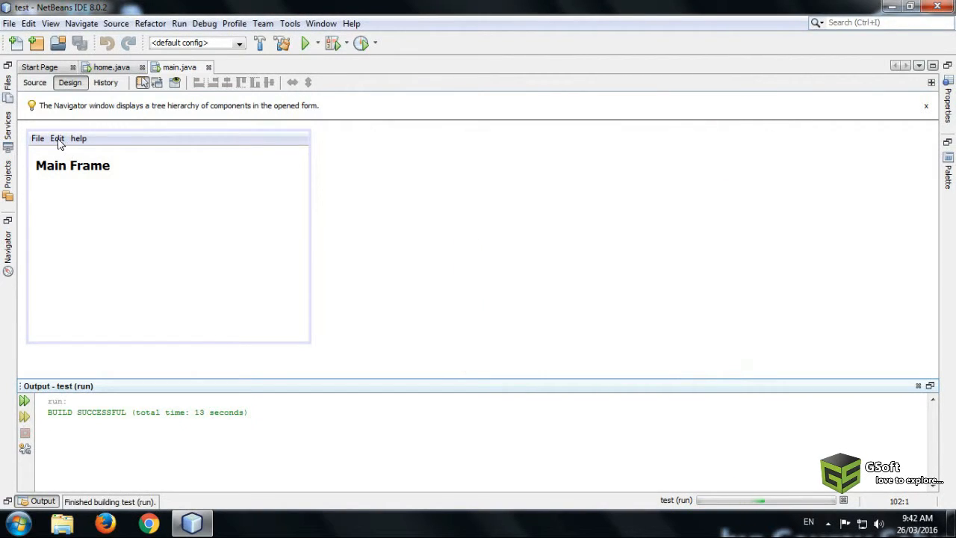
click(57, 138)
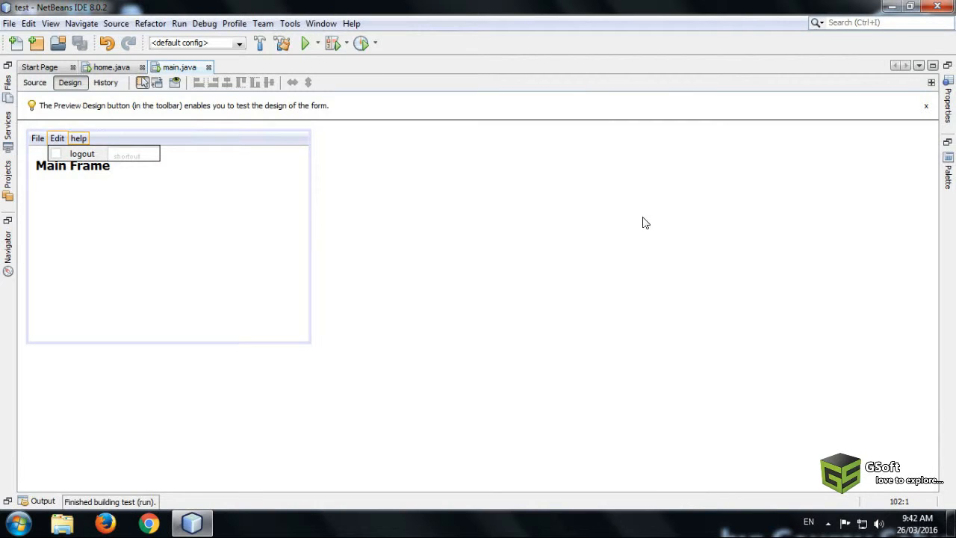
- Generate the actionPerformed handler for the Exit item via Events > Action
click(37, 138)
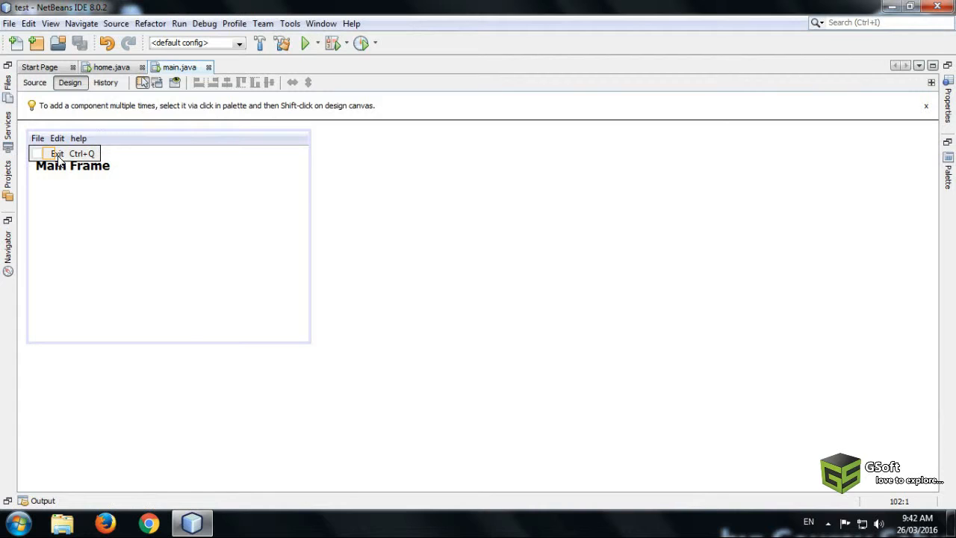
right_click(56, 152)
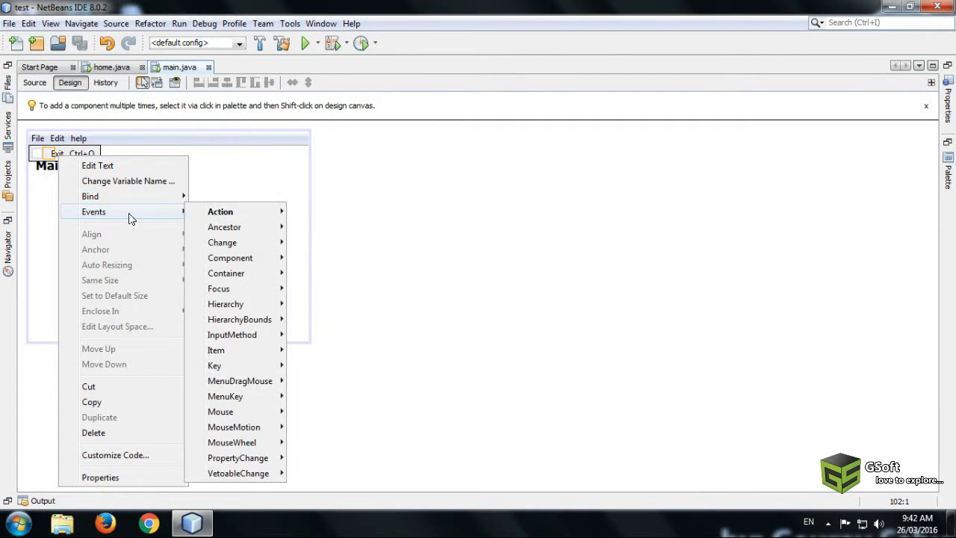
click(219, 211)
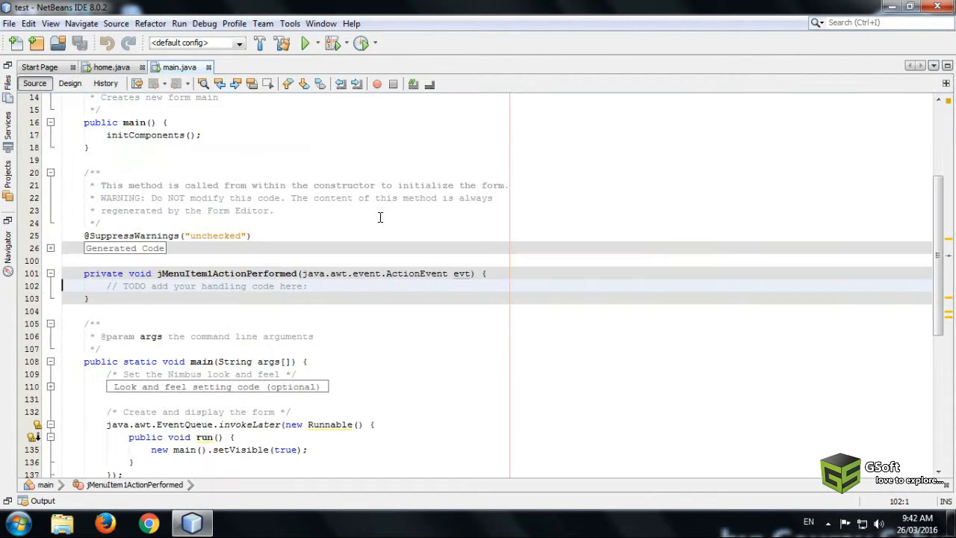
mouse_move(403, 223)
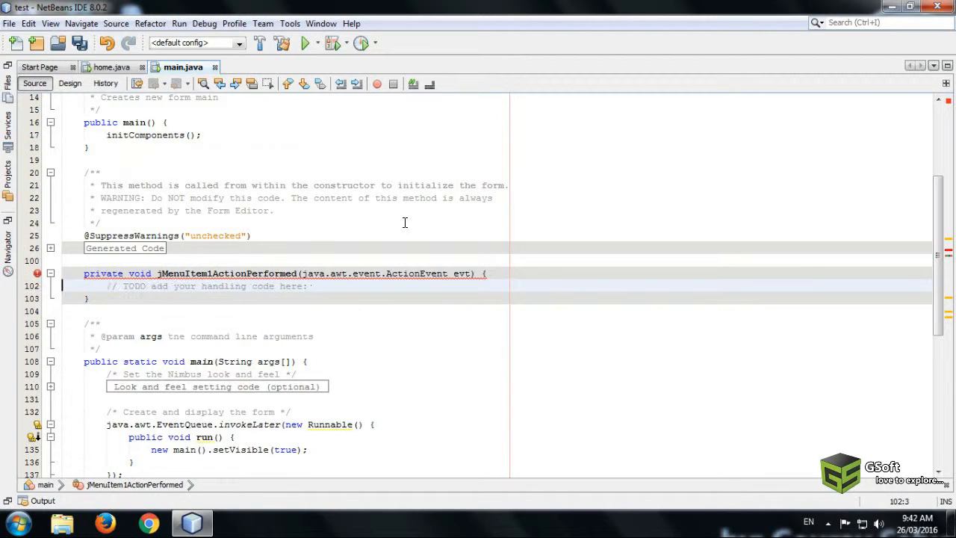
- Write dispose(); in the Exit handler so it closes the frame
text(dis)
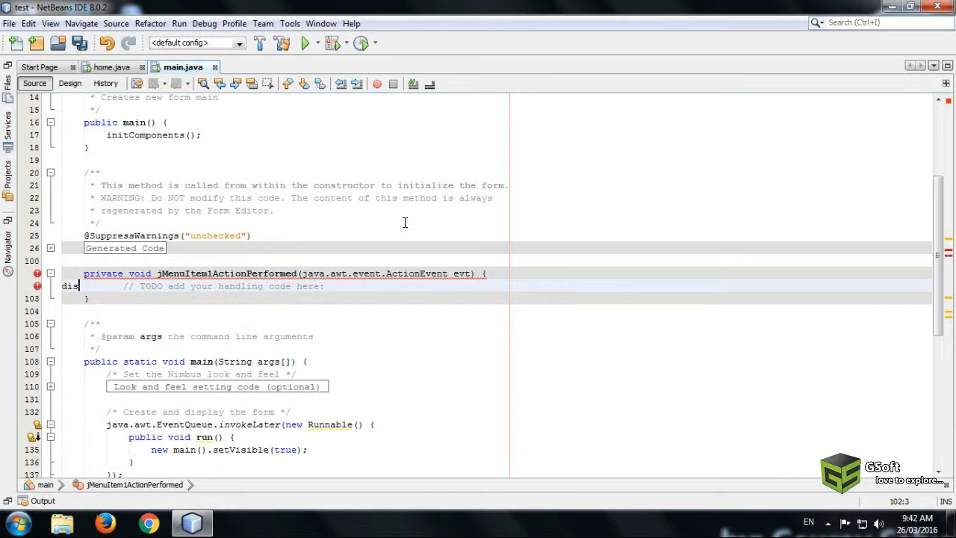
text(pose)
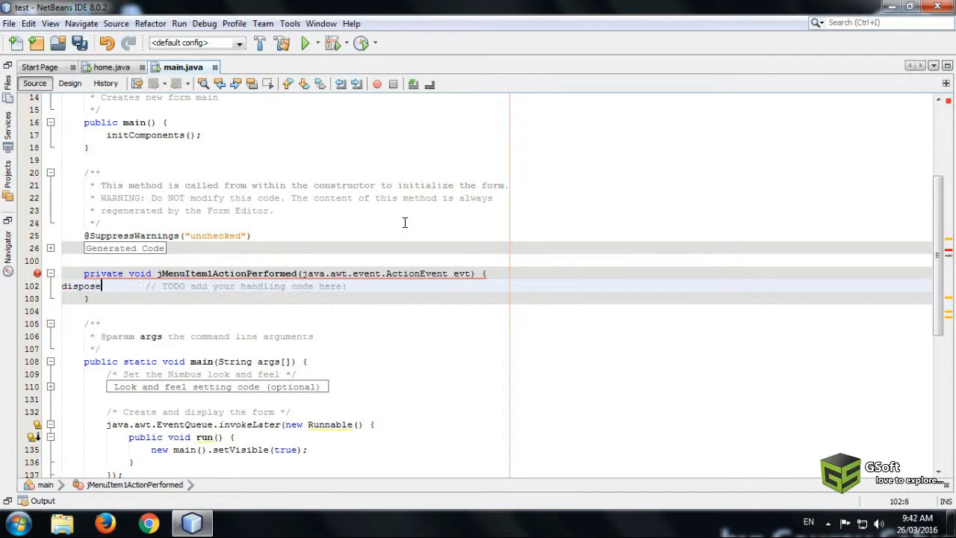
text(()l)
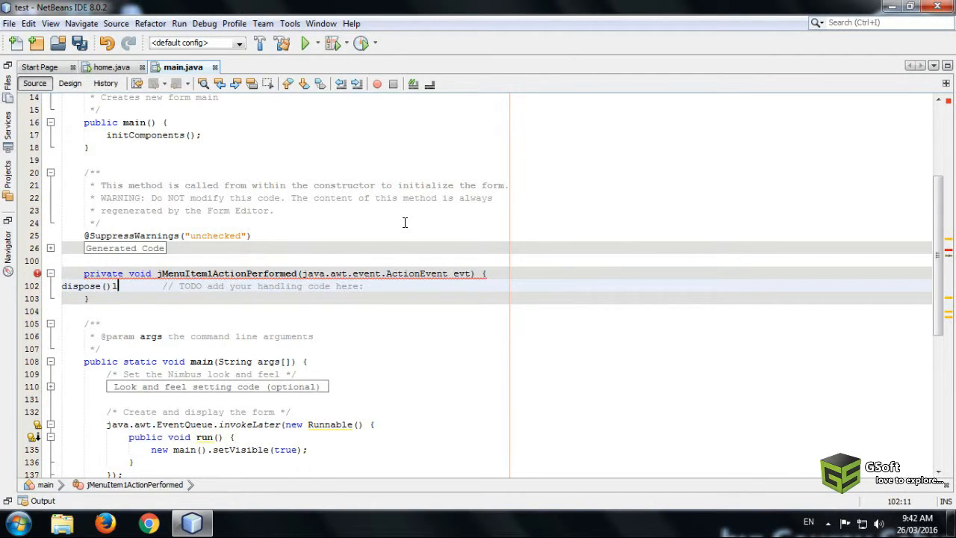
text(;)
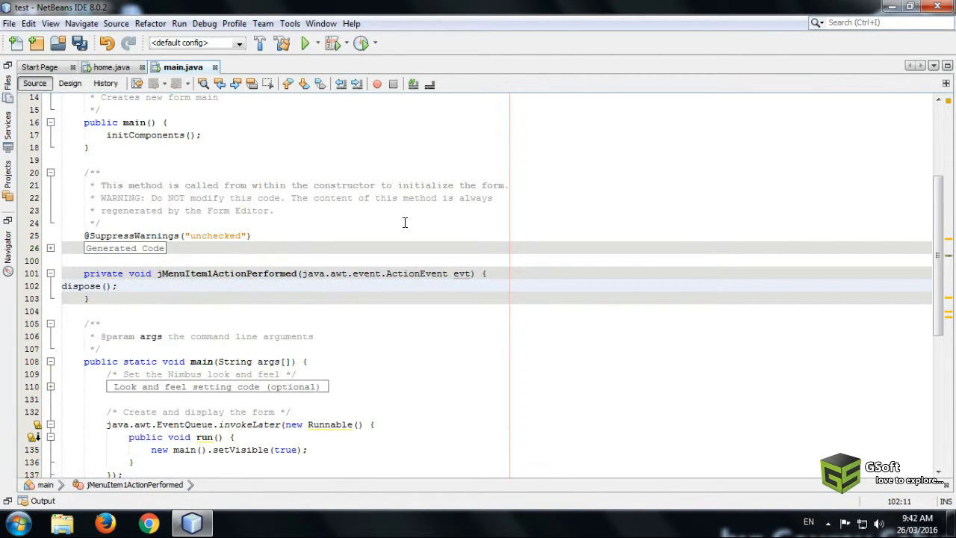
- Generate the logout item's actionPerformed handler and write dispose(); in it
click(69, 82)
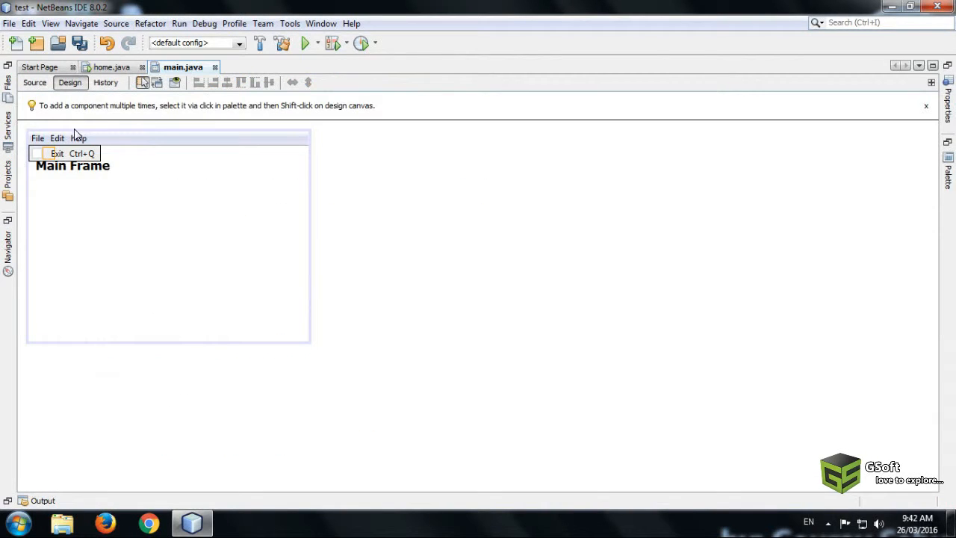
click(35, 82)
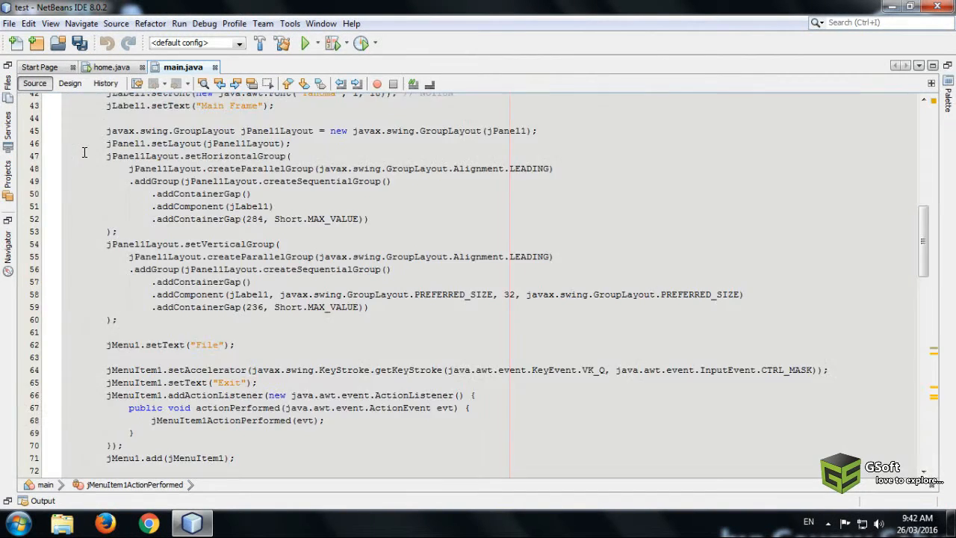
scroll(down, 3)
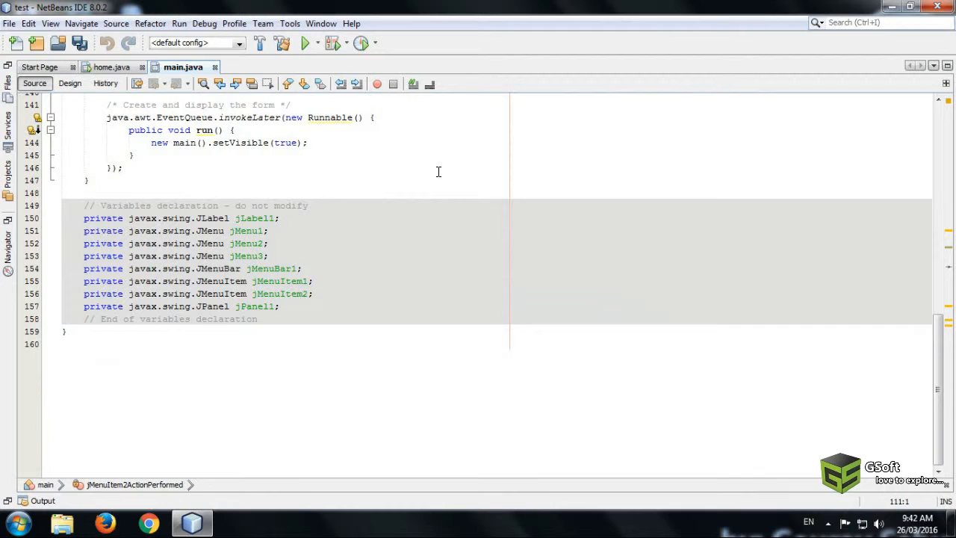
text(d)
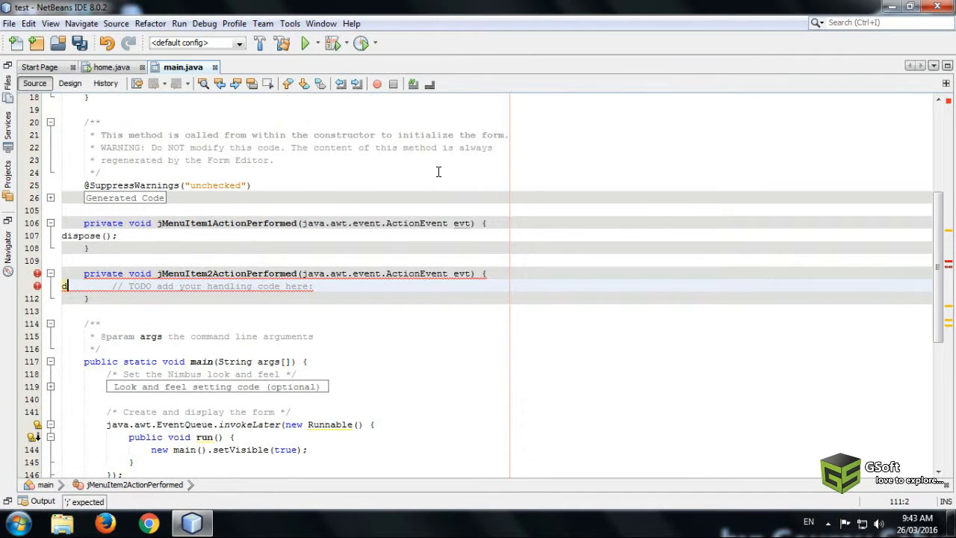
text(ispose();)
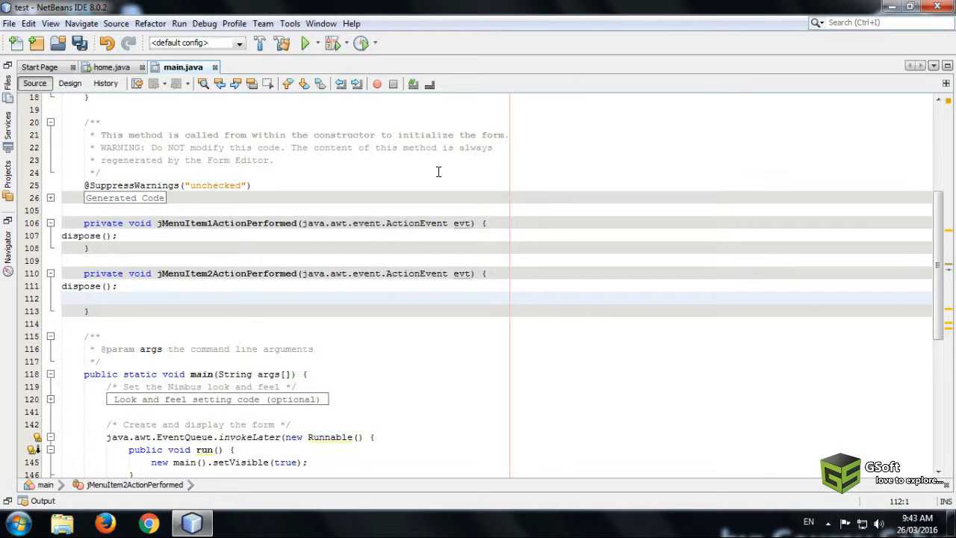
- Add home h = new home(); h.setVisible(true); to the logout handler and return to Design
click(63, 299)
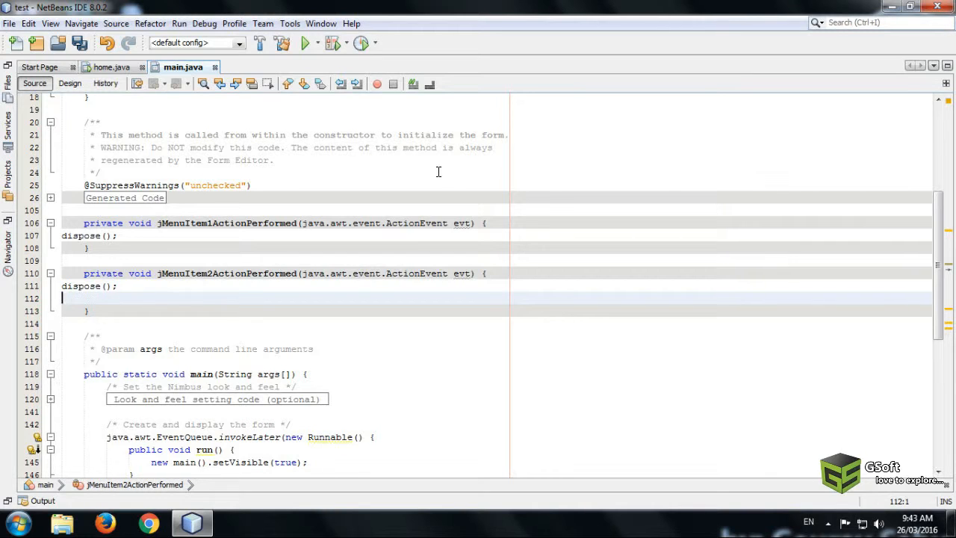
text(ho)
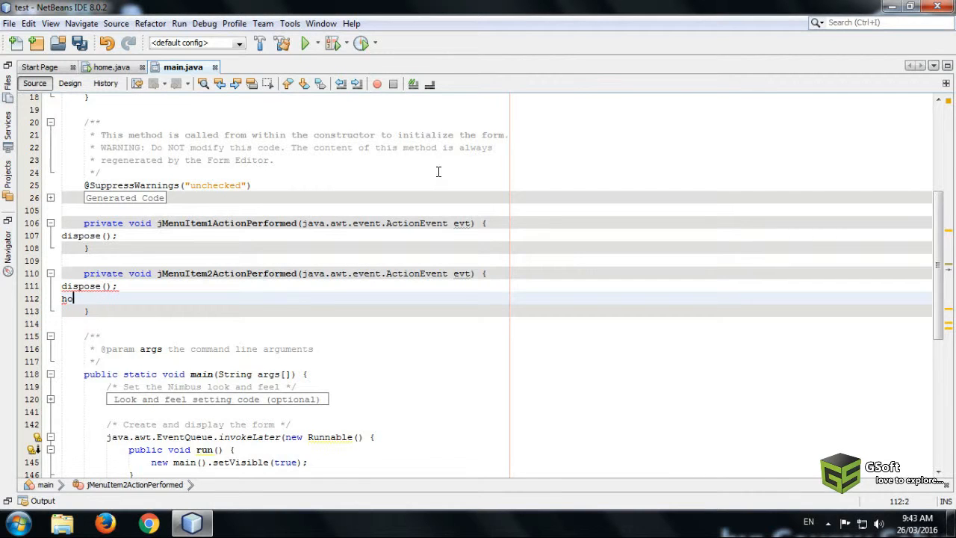
text(me)
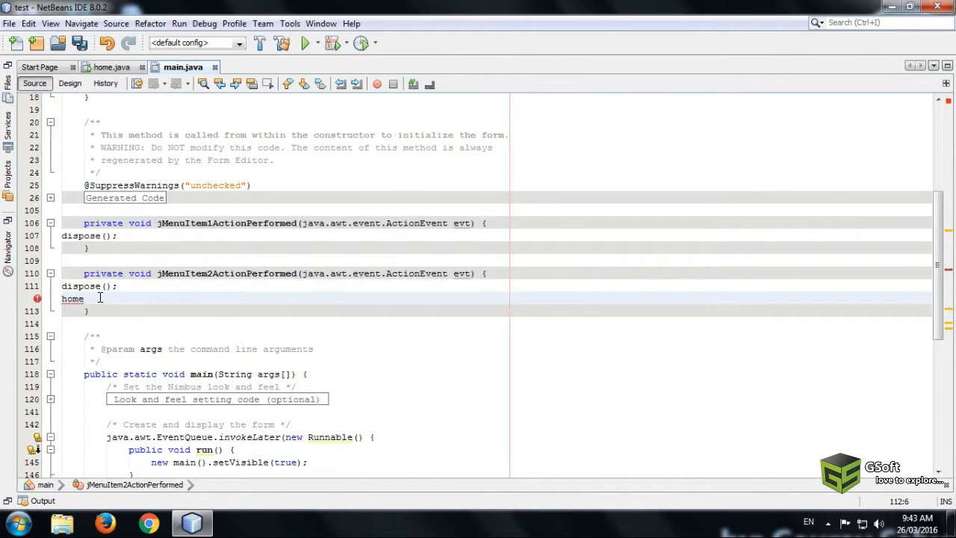
text(h=)
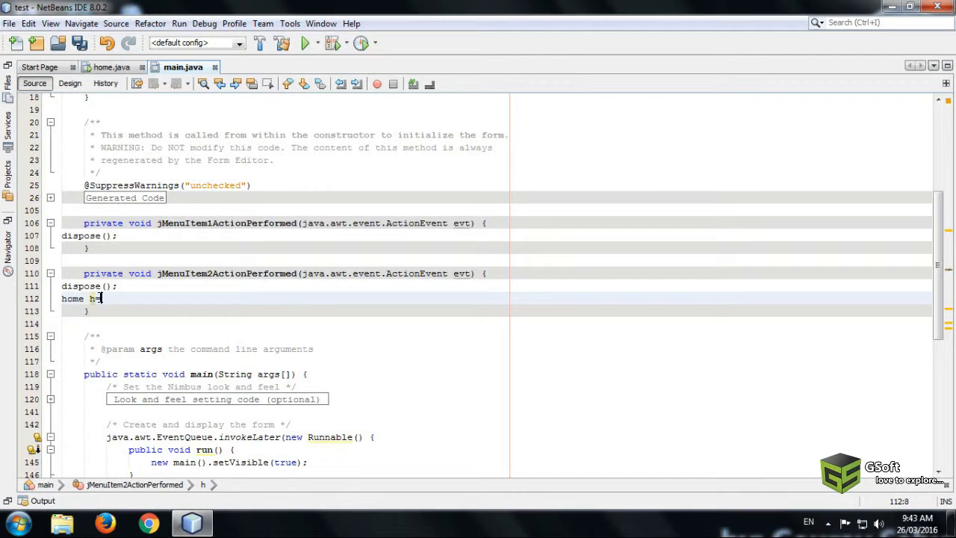
text(new)
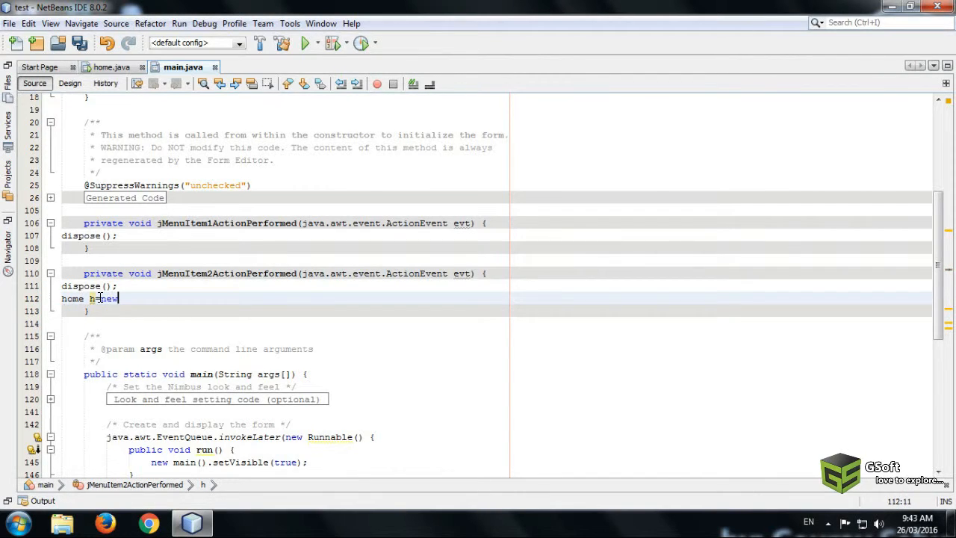
text(home();)
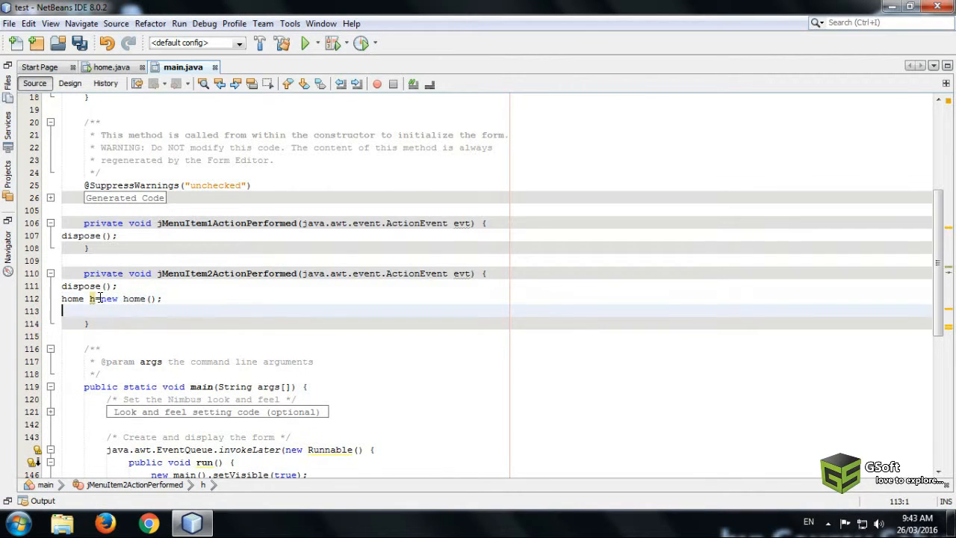
text(h)
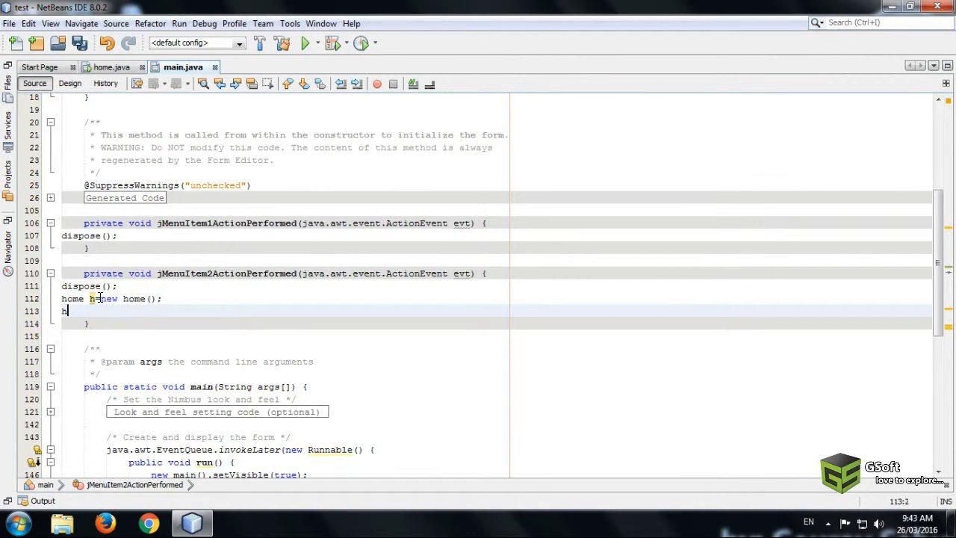
text(.)
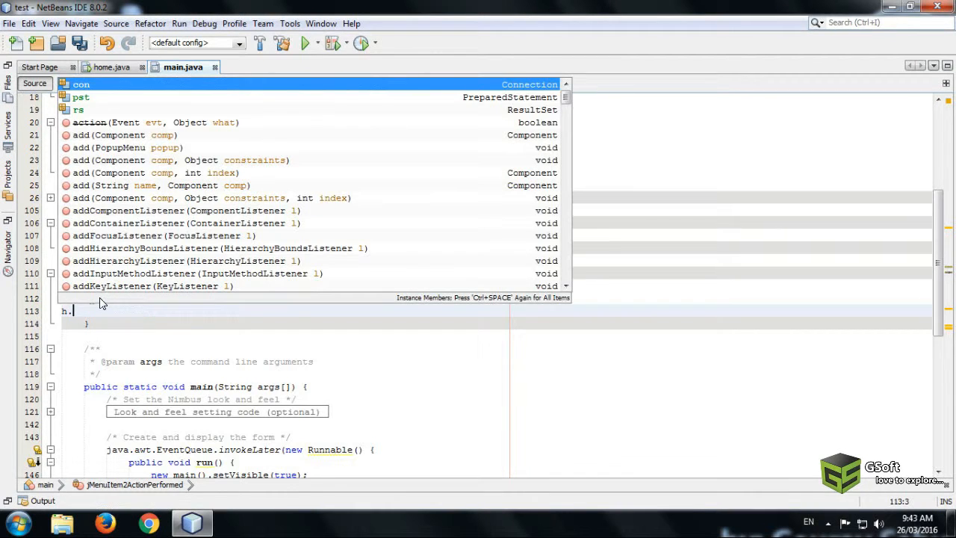
text(set)
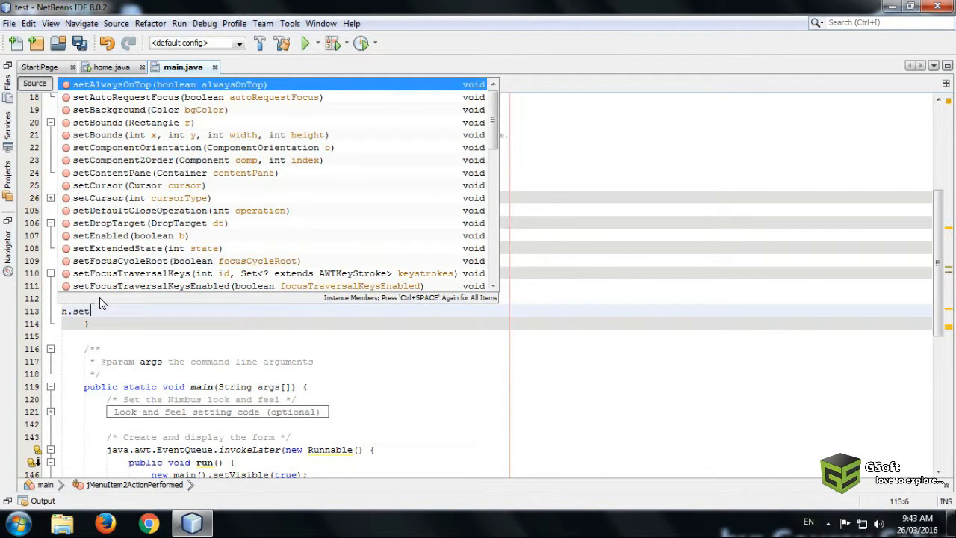
text(Visible(true);)
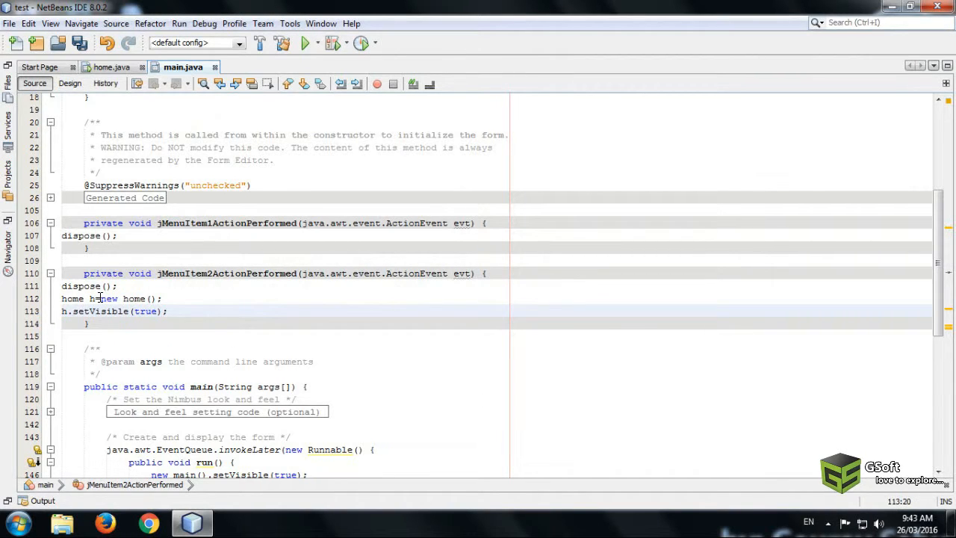
click(69, 82)
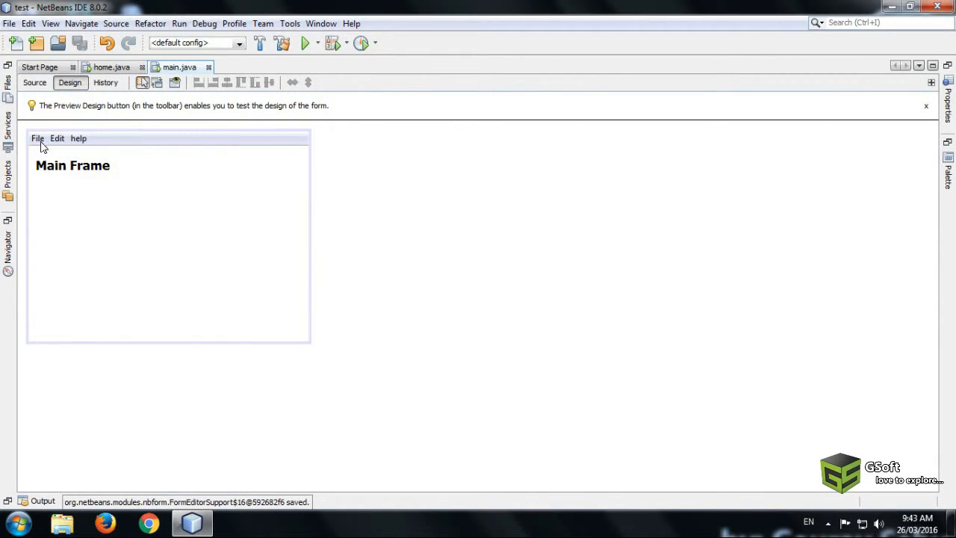
- Select the Exit item under File to show its Properties panel
click(37, 137)
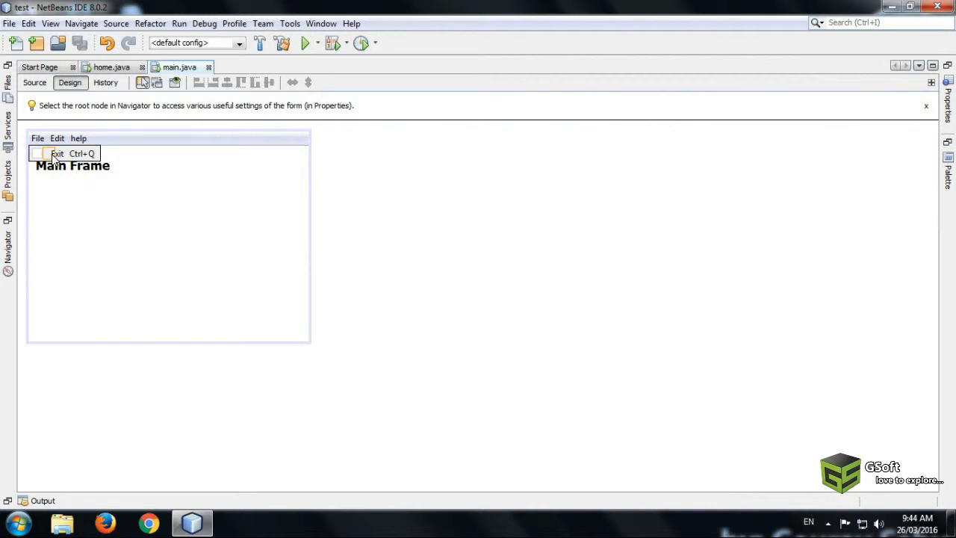
mouse_move(834, 144)
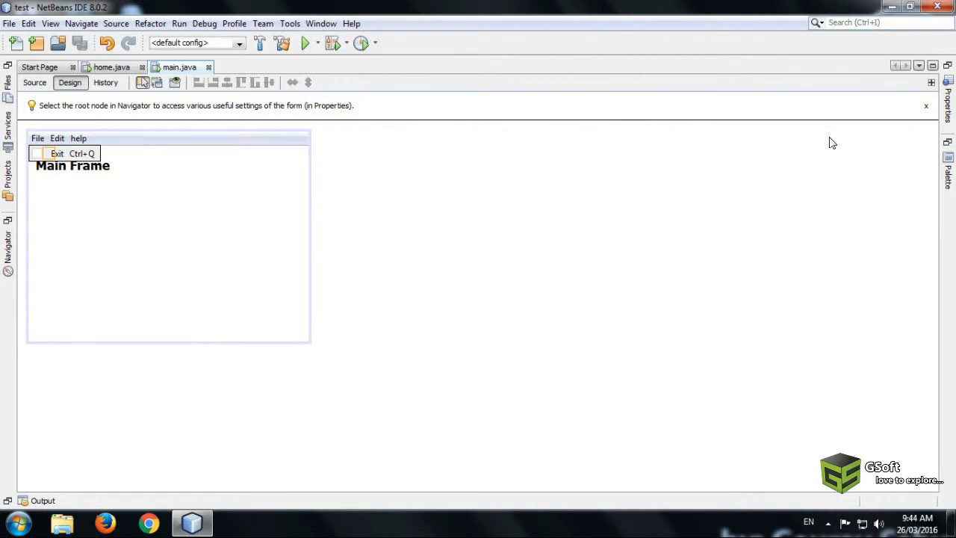
mouse_move(947, 117)
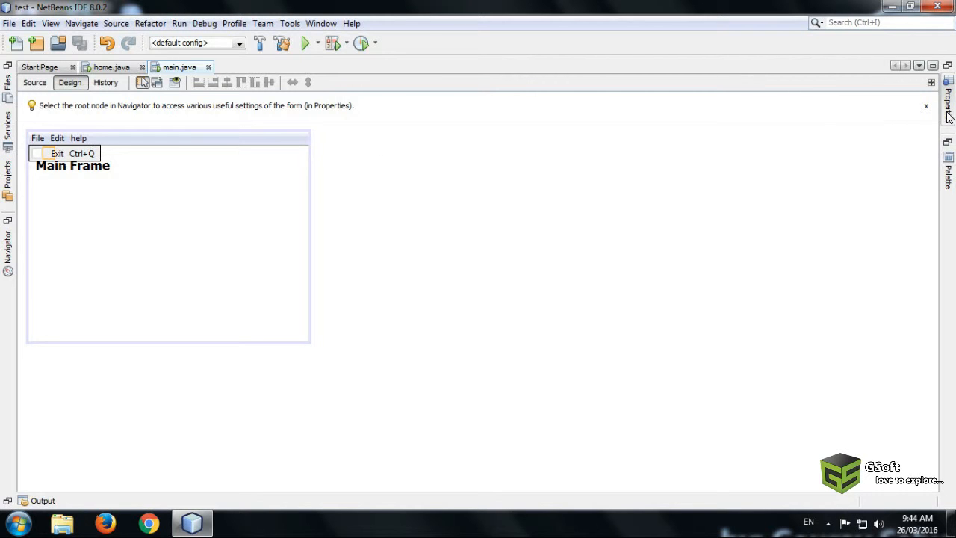
click(57, 152)
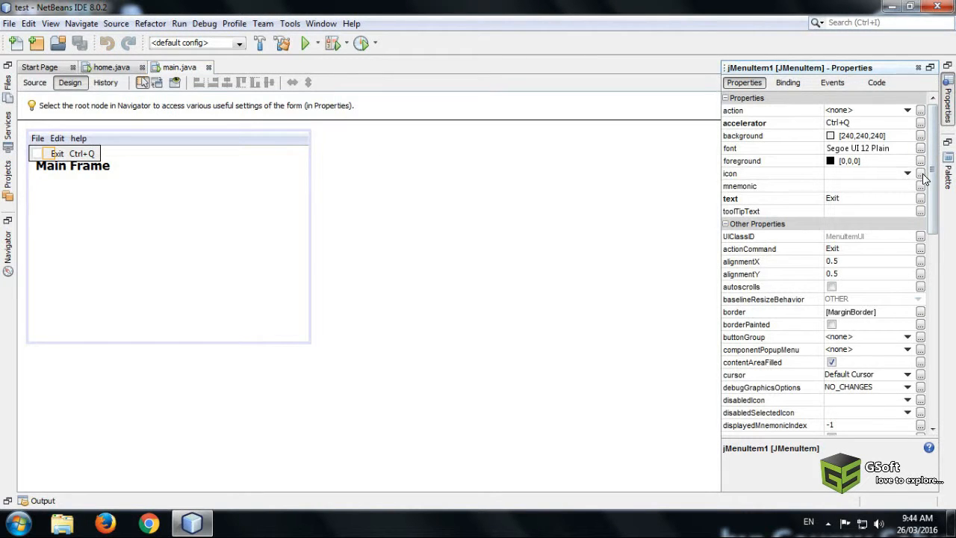
- Start the Exit icon's External Image chooser and browse to the icons folder on D:
click(921, 173)
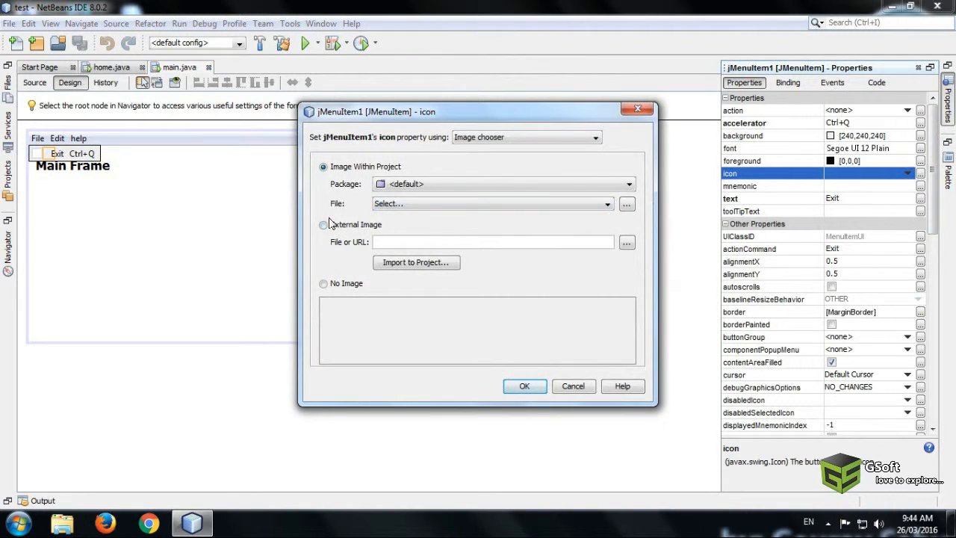
click(323, 224)
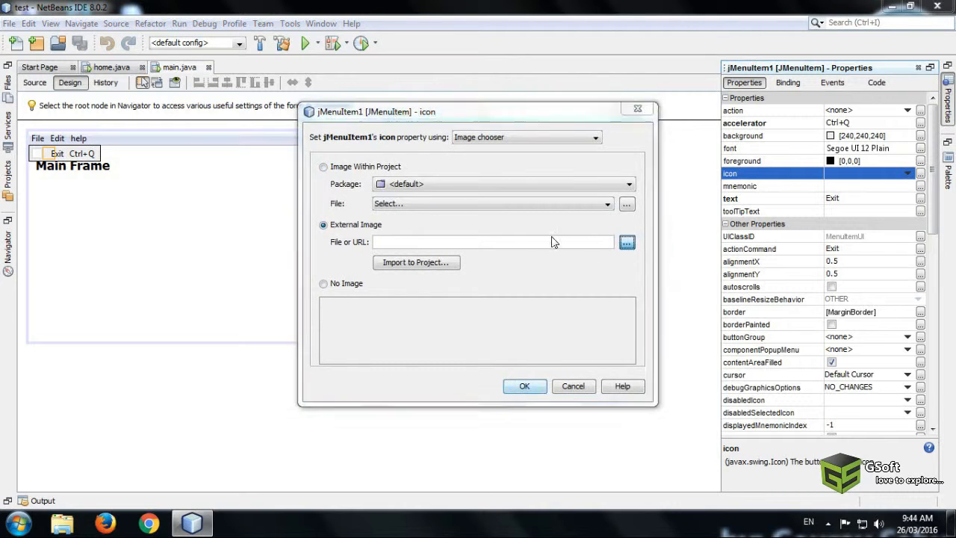
click(627, 242)
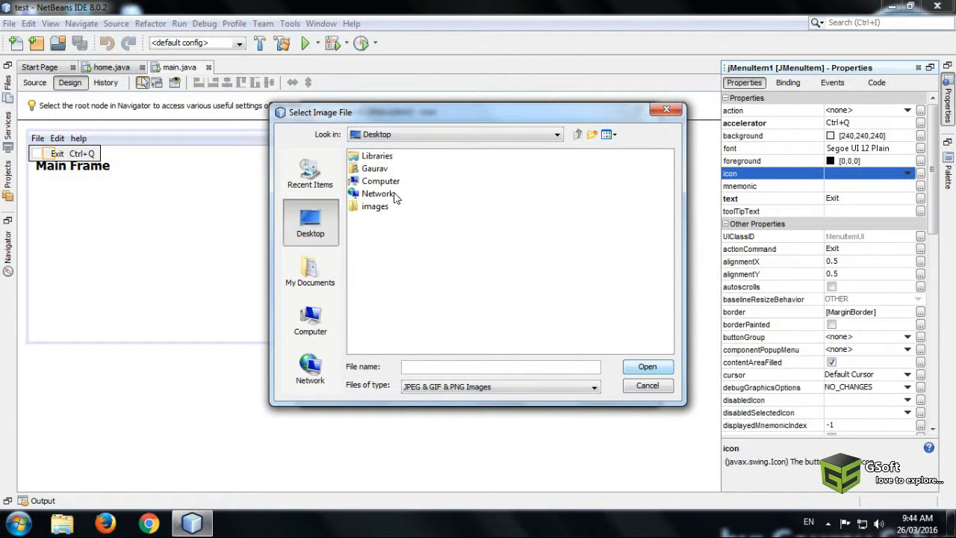
click(311, 320)
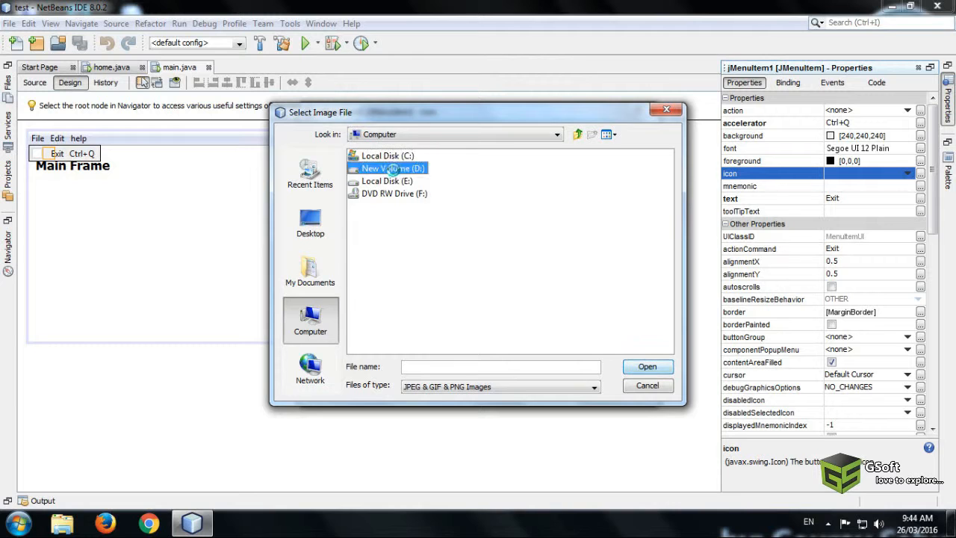
double_click(391, 167)
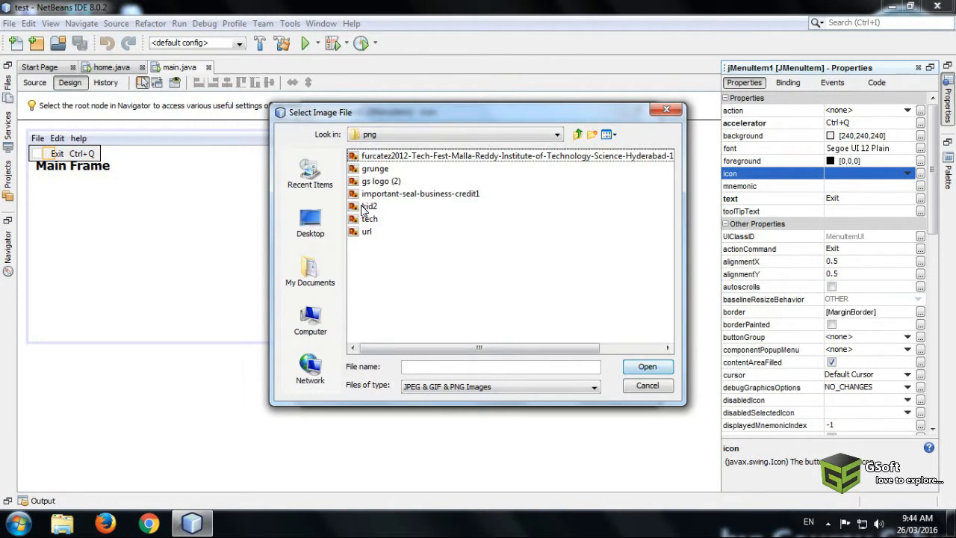
click(576, 134)
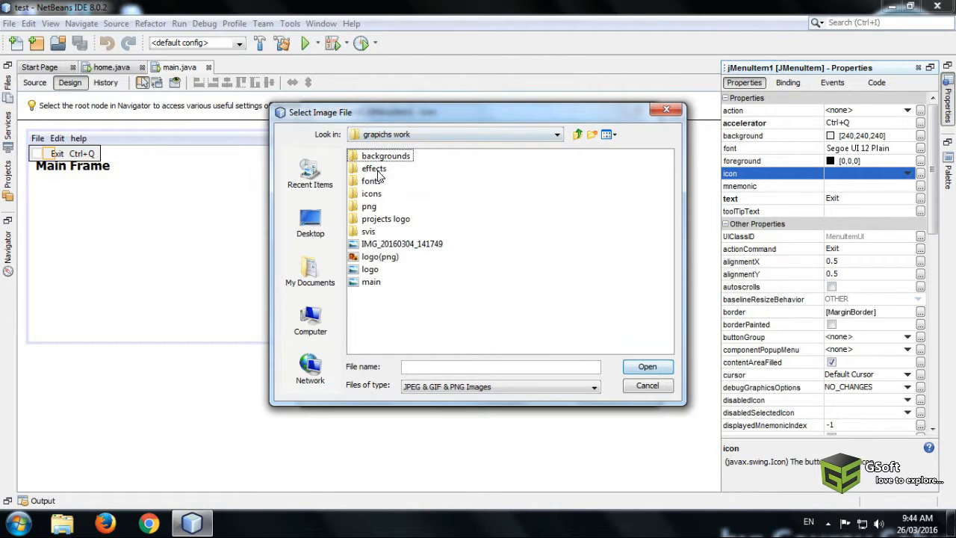
click(370, 195)
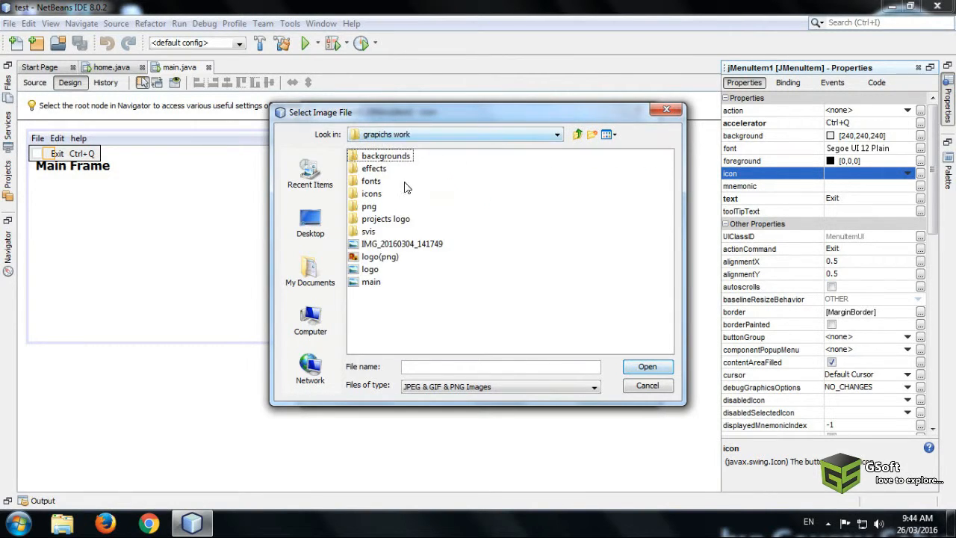
double_click(371, 194)
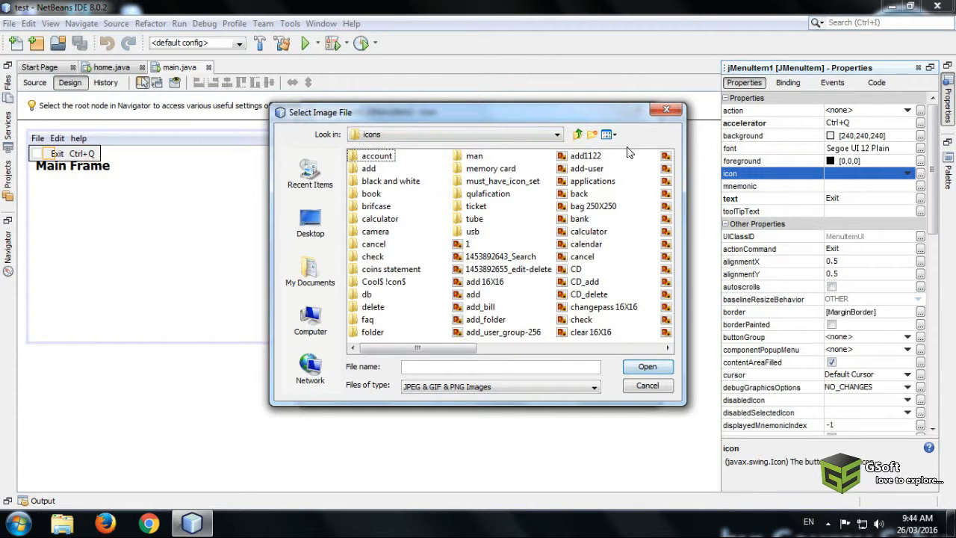
click(605, 134)
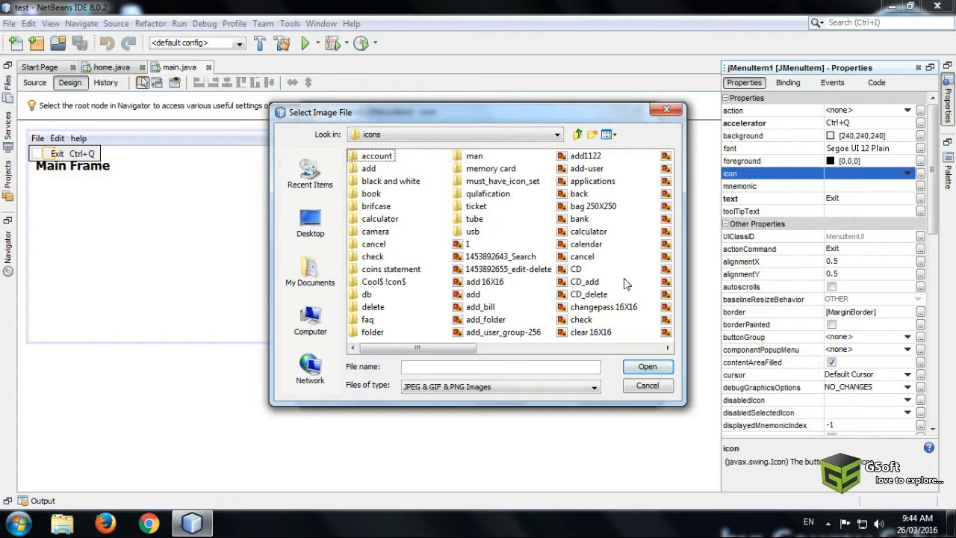
- Choose close 16X16.png and apply it as the Exit item's icon
click(374, 243)
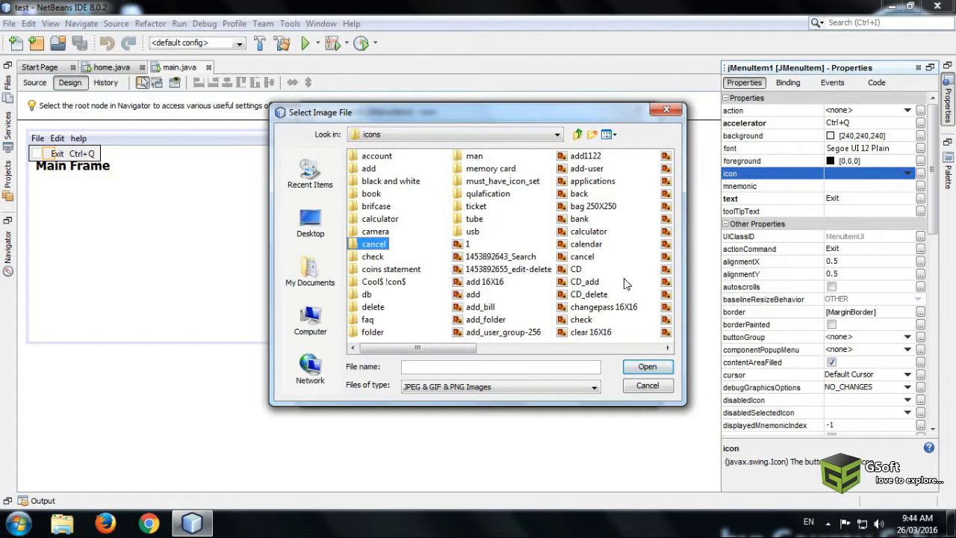
click(392, 269)
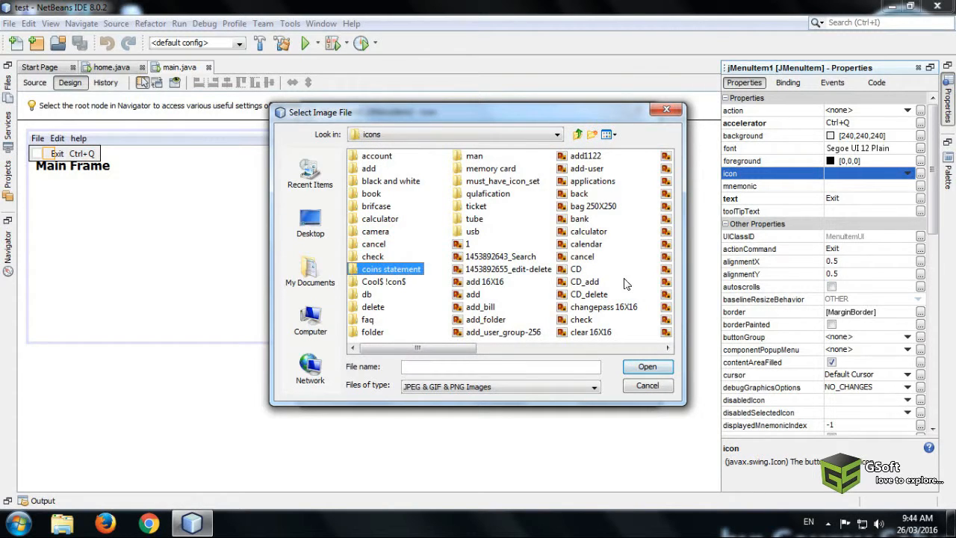
click(589, 230)
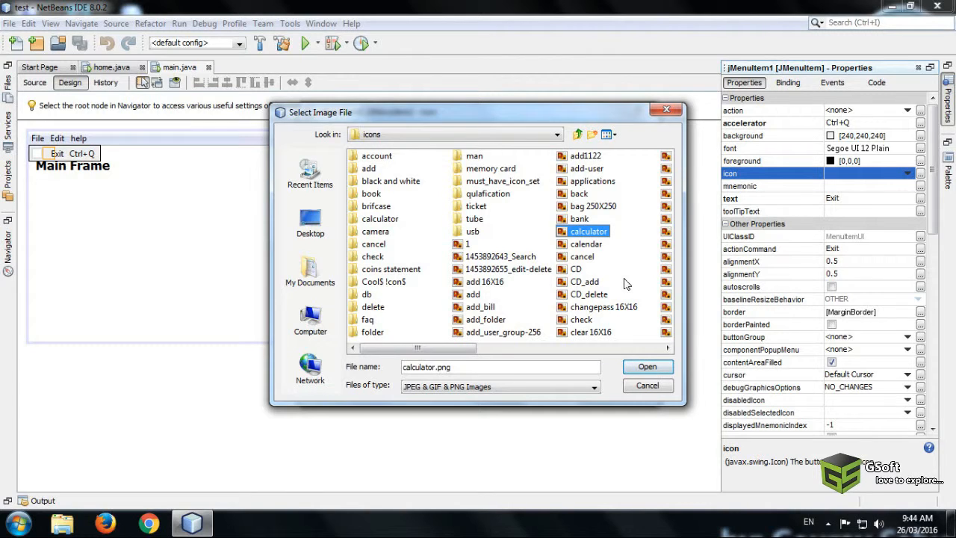
click(590, 332)
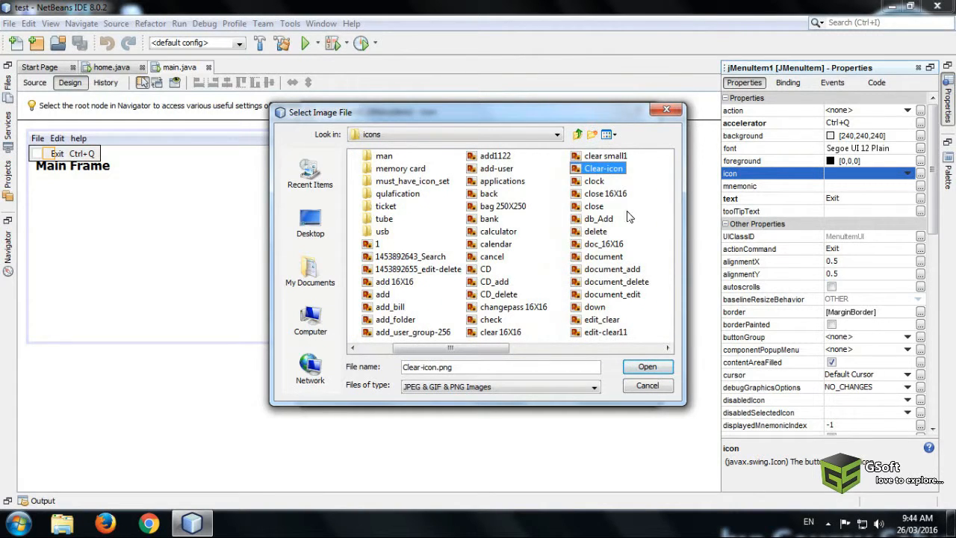
click(605, 193)
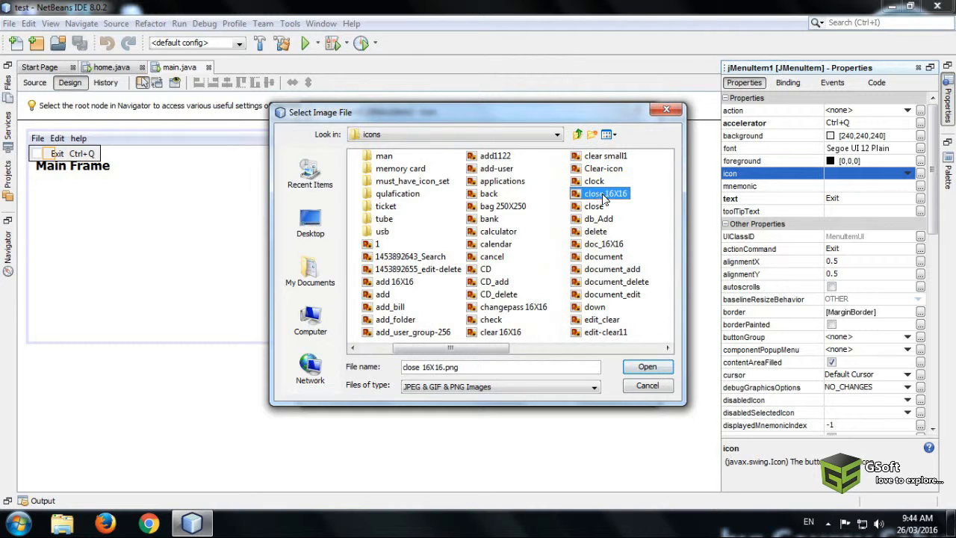
click(645, 366)
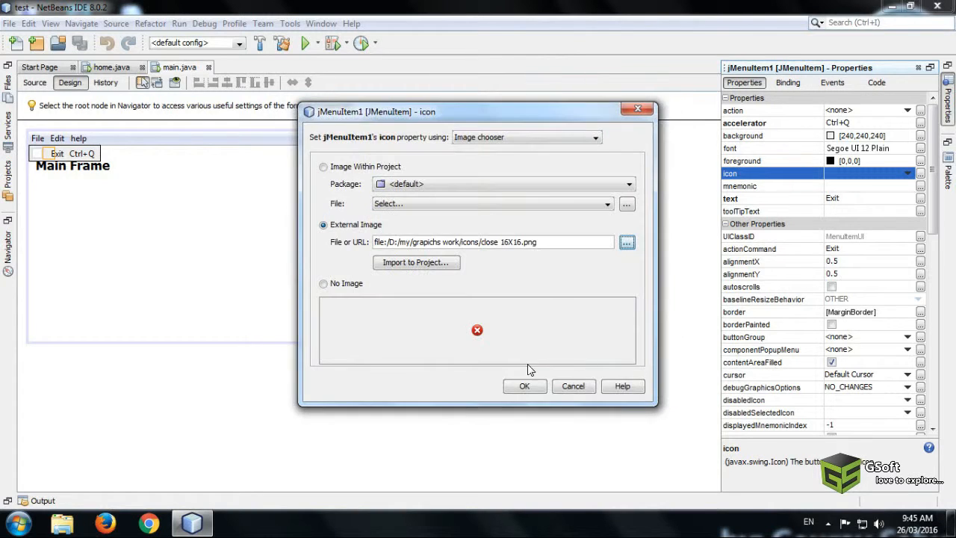
mouse_move(525, 386)
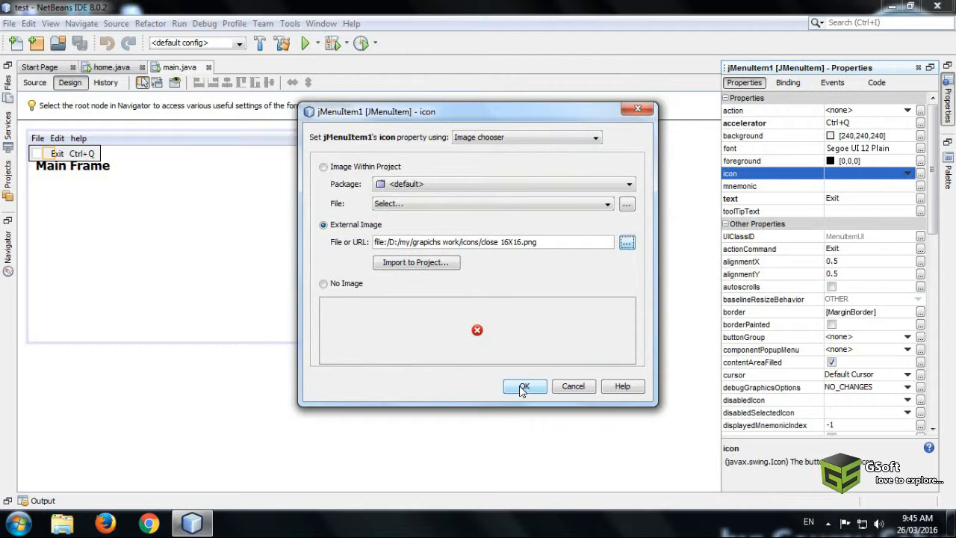
click(523, 386)
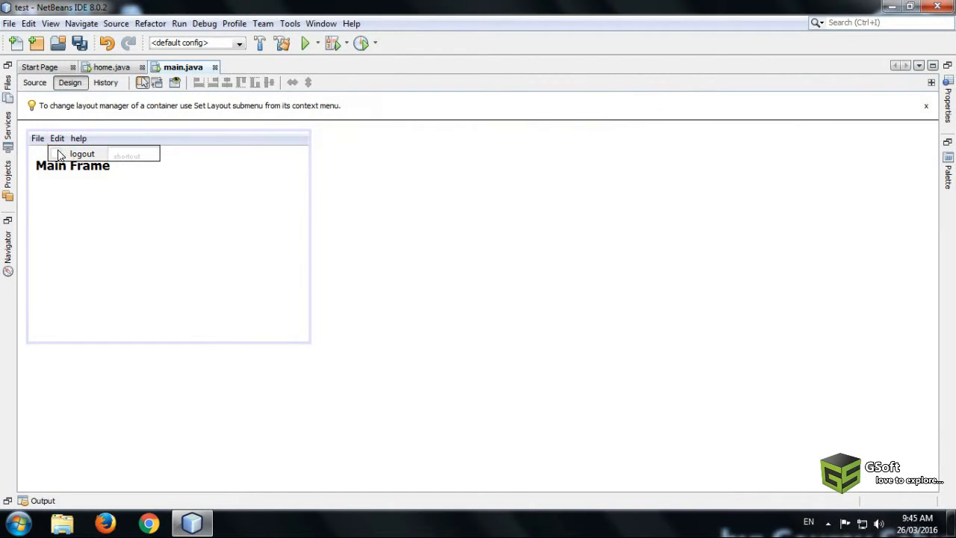
- Start setting an external image as the logout menu item's icon and browse the disk
click(83, 153)
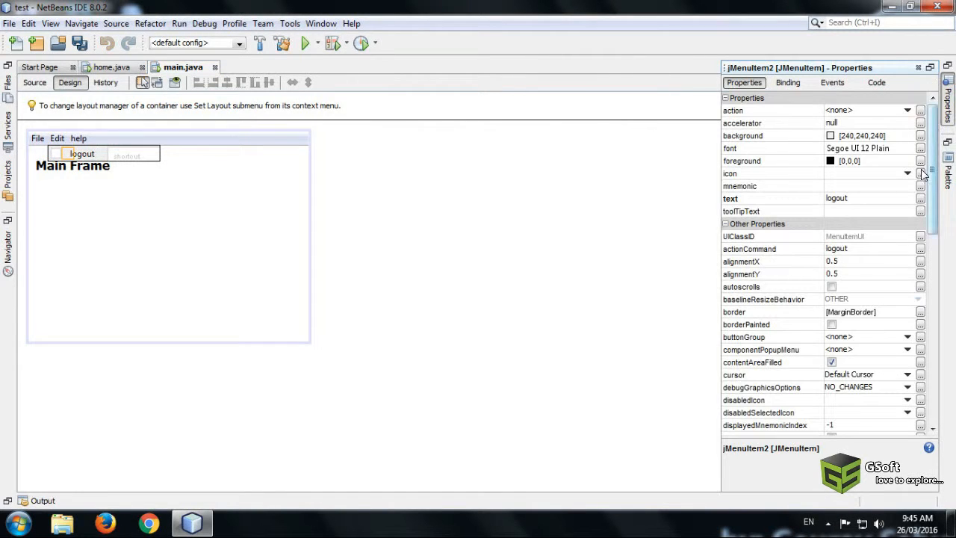
click(920, 173)
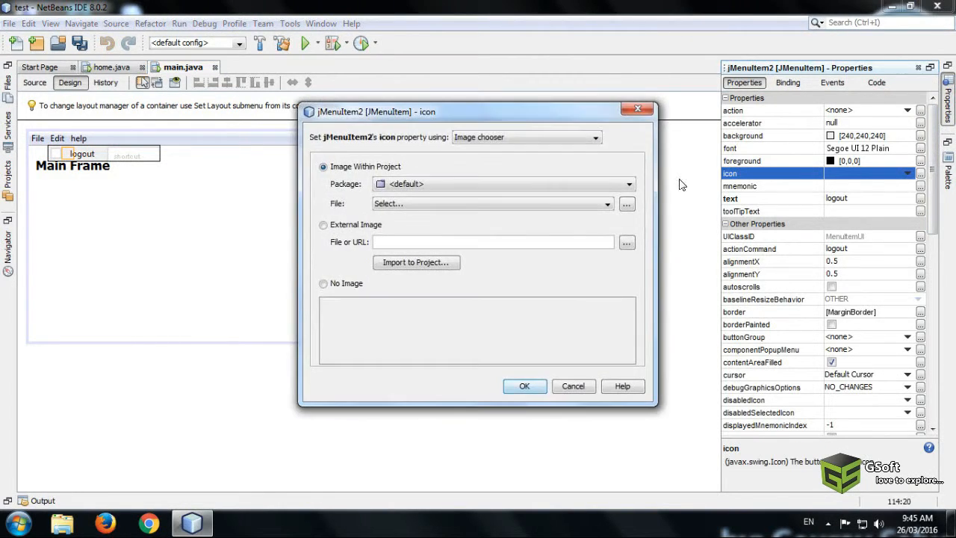
click(323, 224)
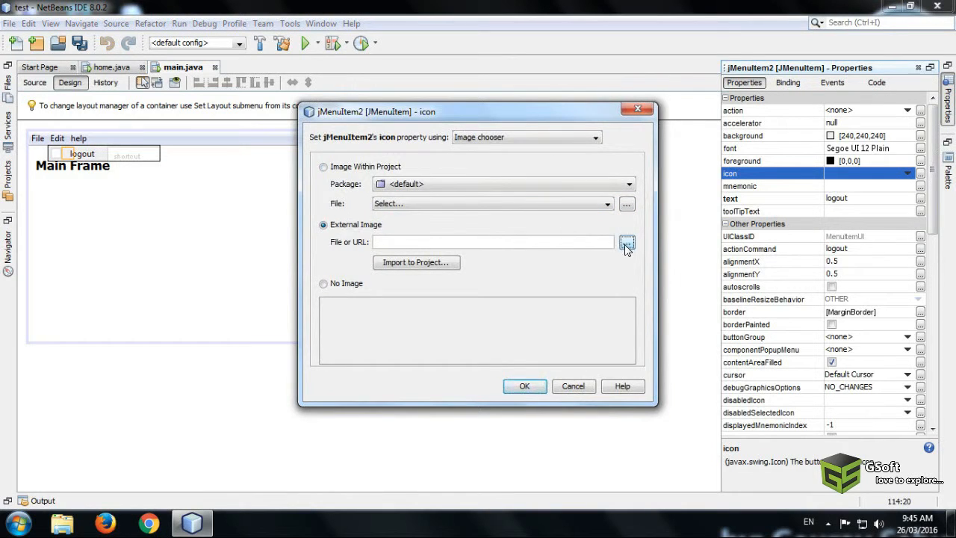
click(628, 242)
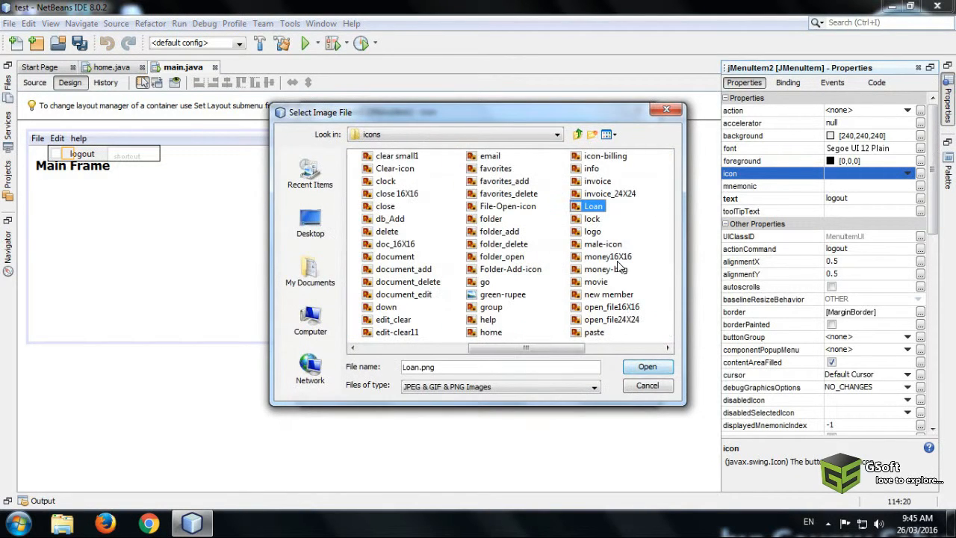
- Navigate into must_have_icon_set and the Log Out folder to reach Log Out_16x16.png
click(594, 219)
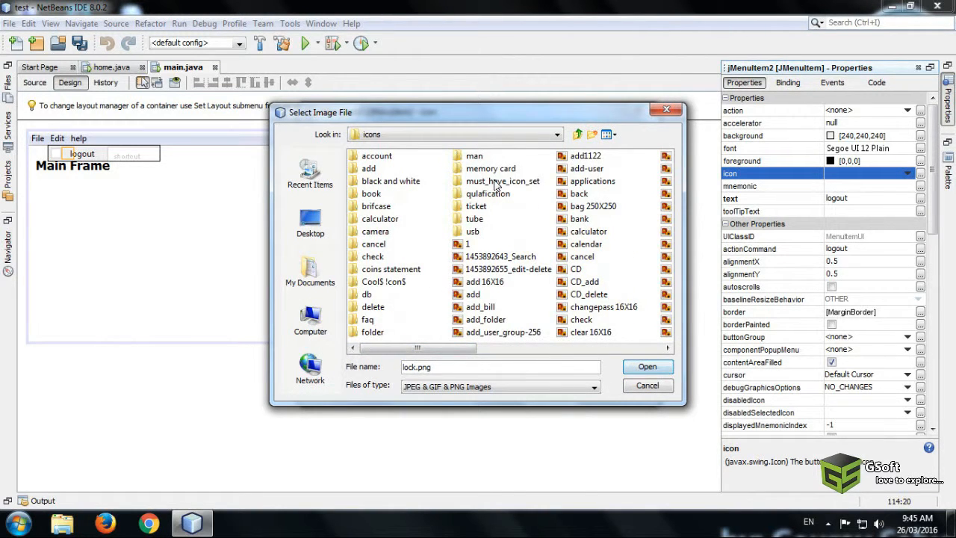
double_click(502, 181)
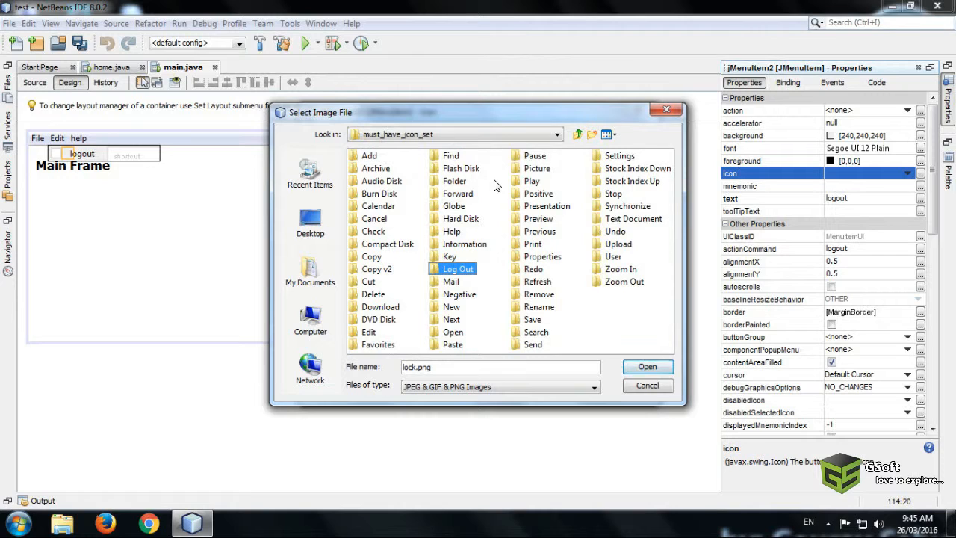
double_click(457, 269)
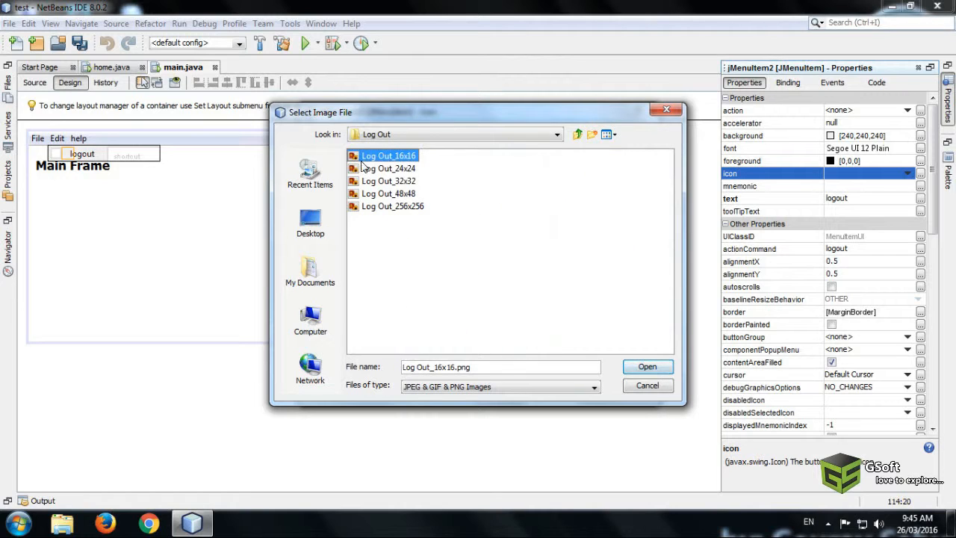
mouse_move(648, 366)
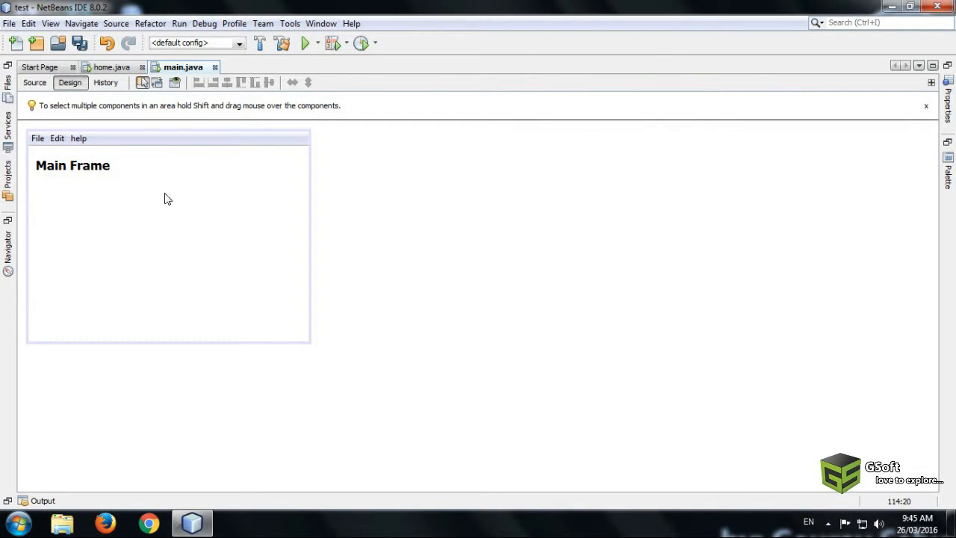
- Select the help menu and begin choosing an external image for its icon
click(37, 138)
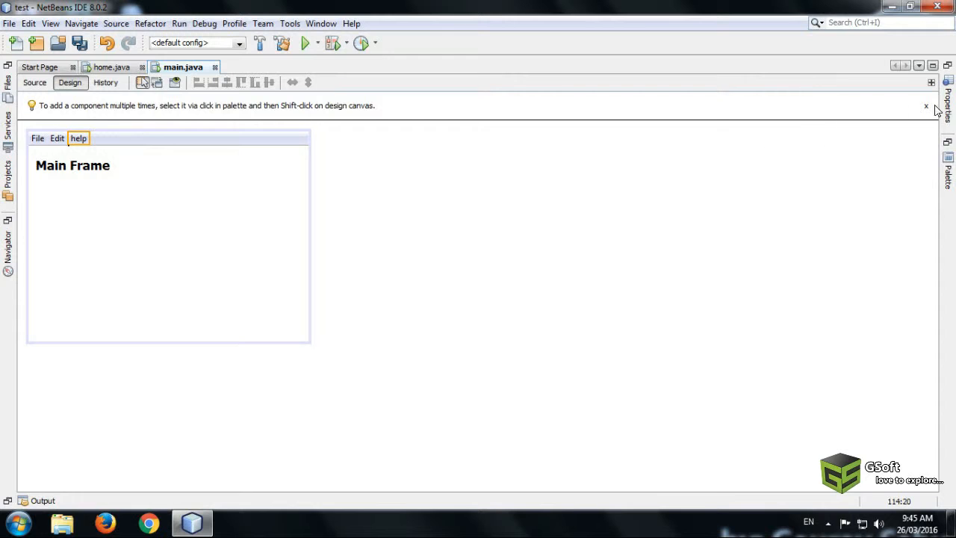
click(77, 137)
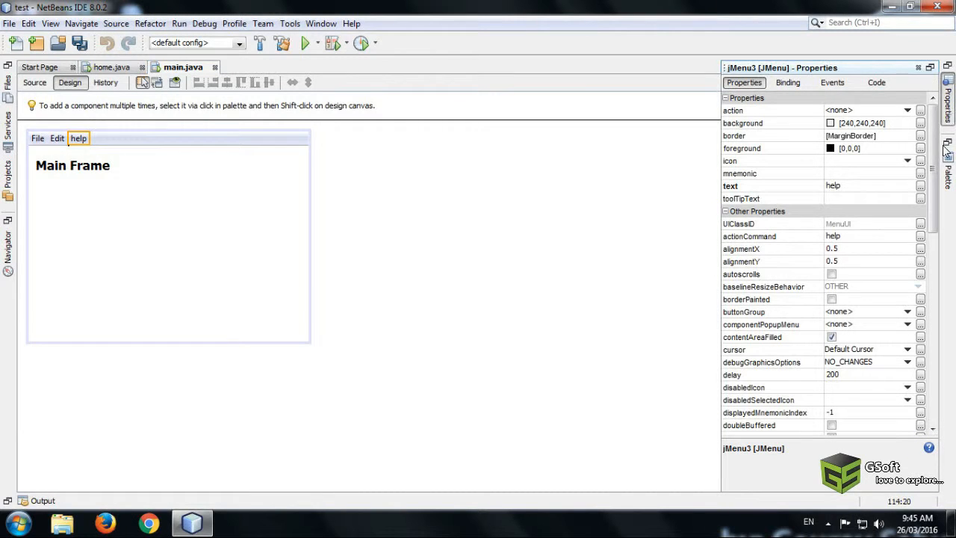
click(921, 162)
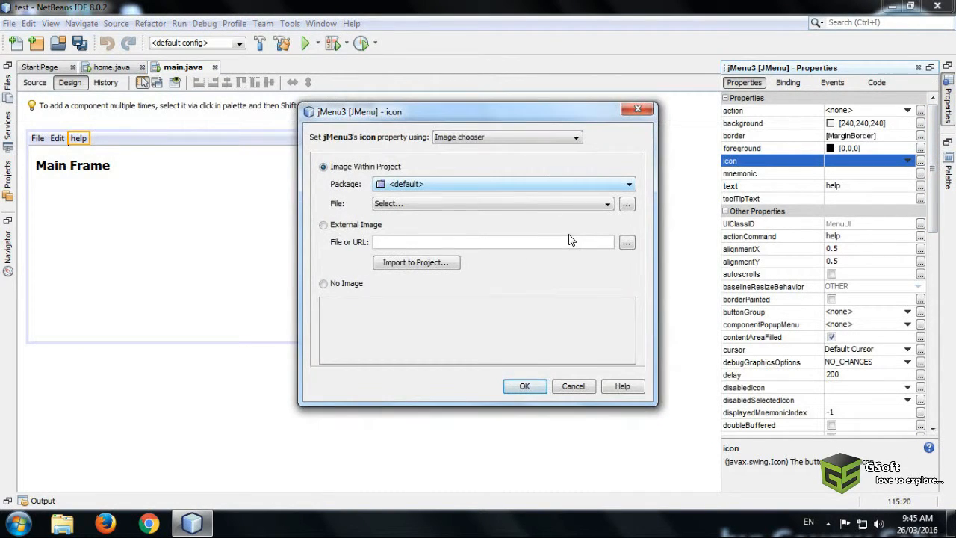
click(626, 204)
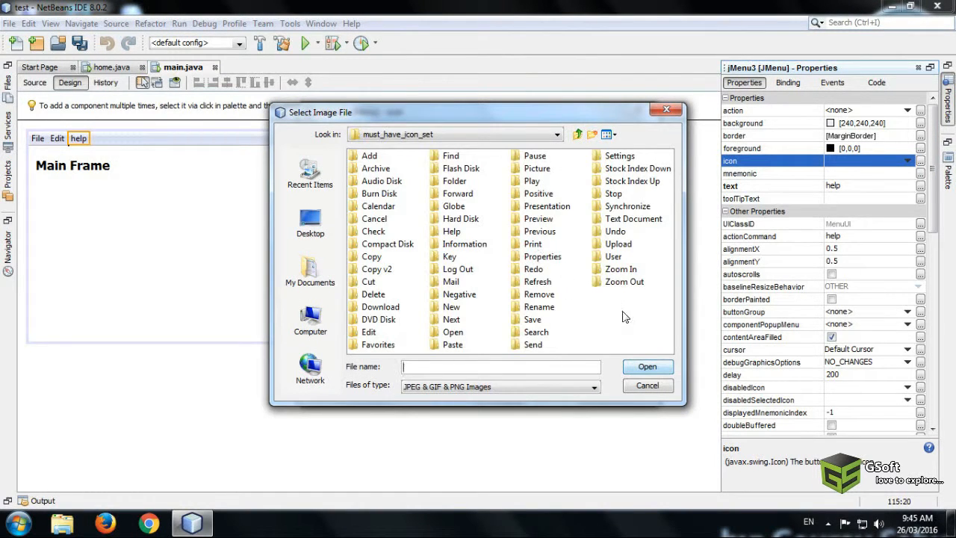
- Browse to icons/faq/16x16.png and confirm it as the help menu's icon
click(452, 155)
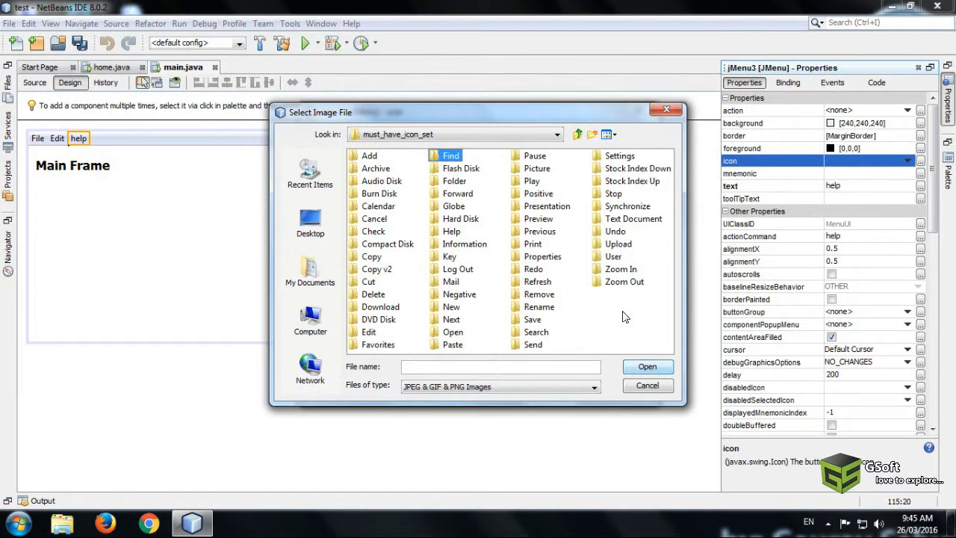
click(460, 168)
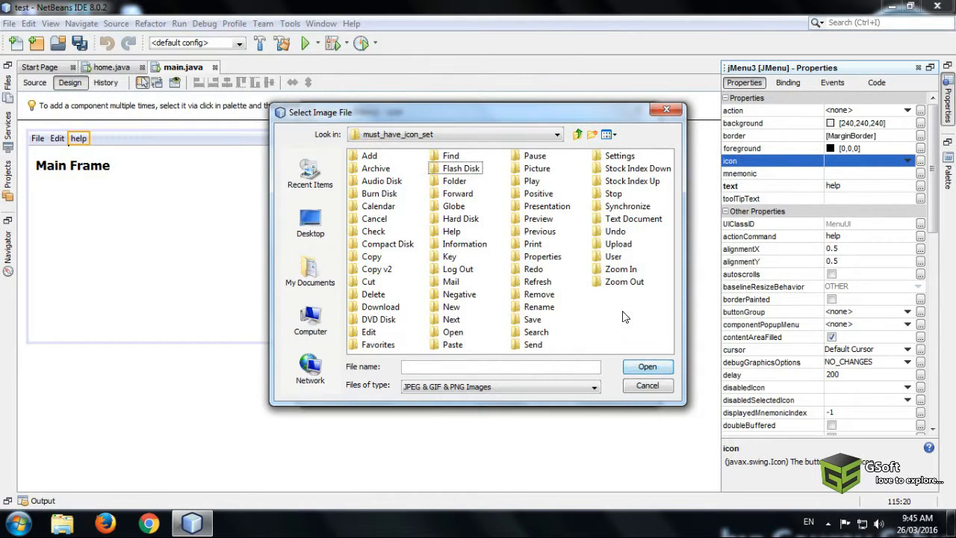
click(577, 135)
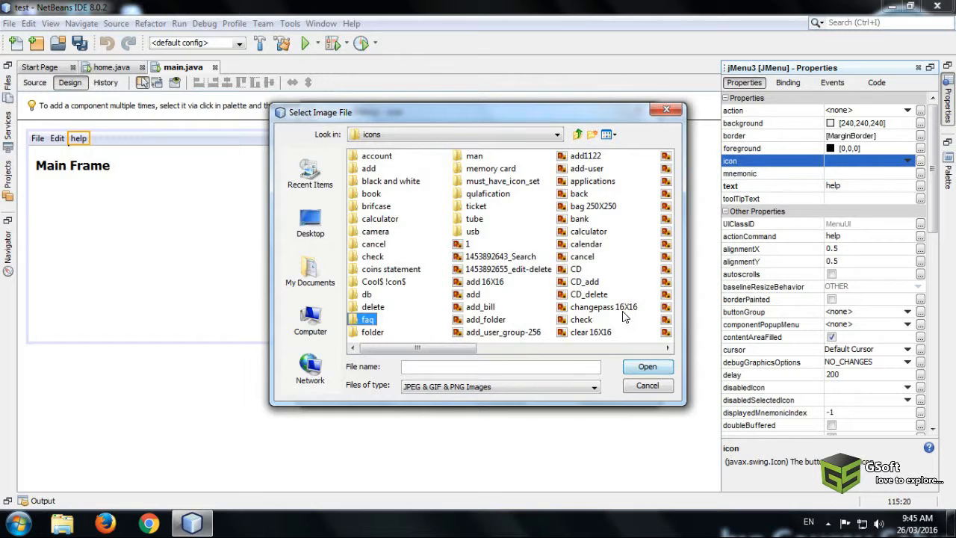
double_click(367, 320)
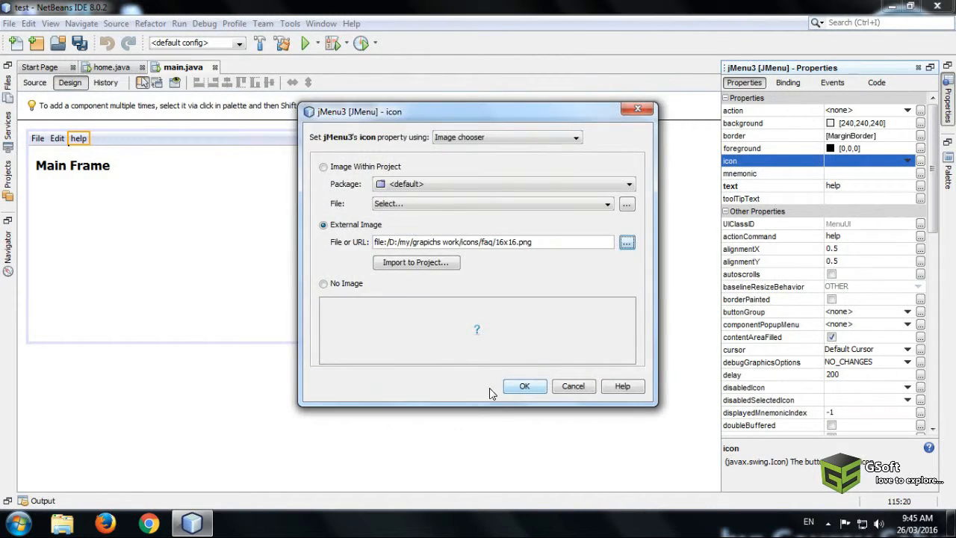
click(524, 386)
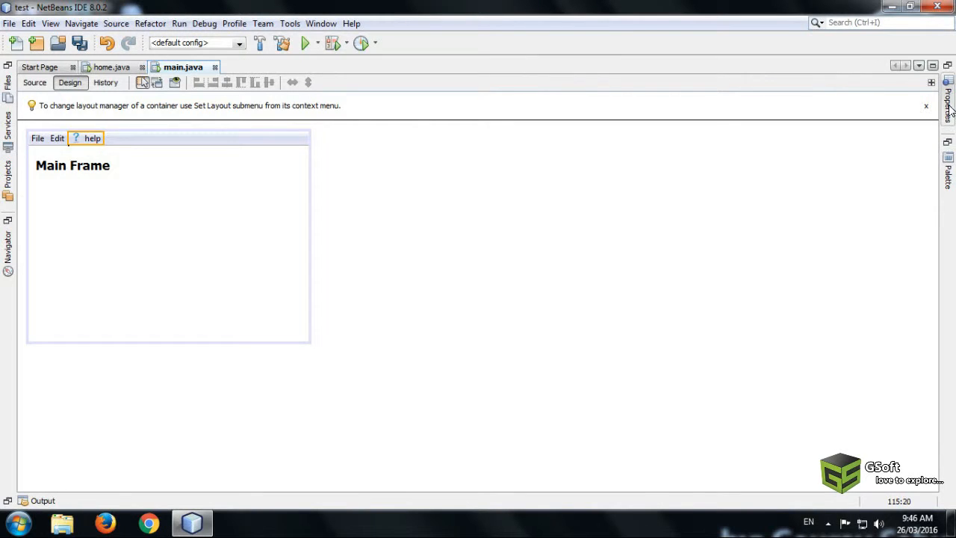
- Set the help menu's horizontalTextPosition to LEFT and iconTextGap to 4
click(93, 138)
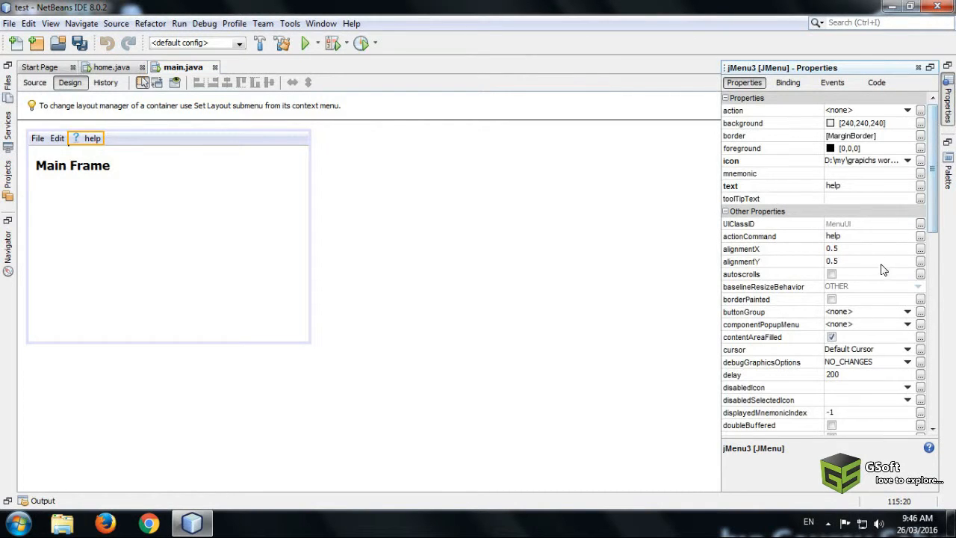
scroll(down, 3)
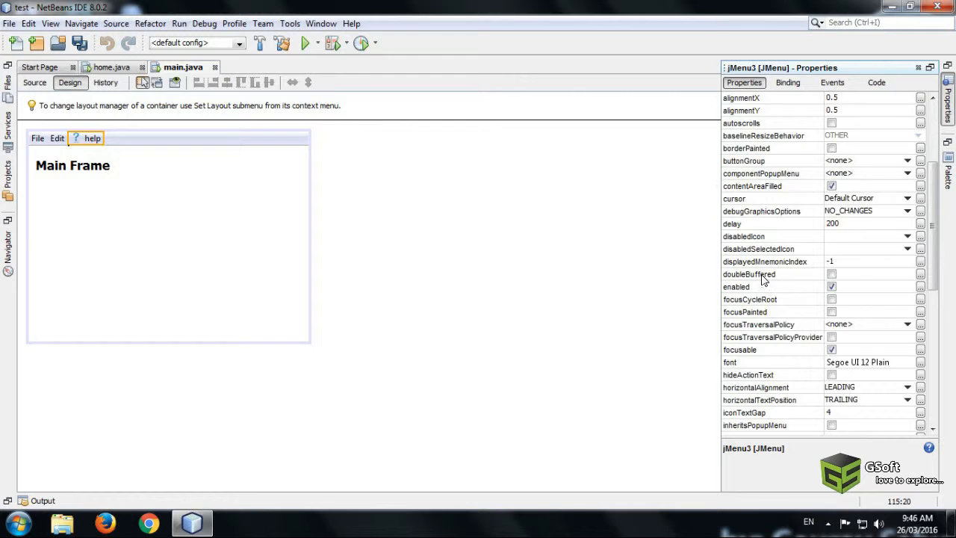
scroll(down, 3)
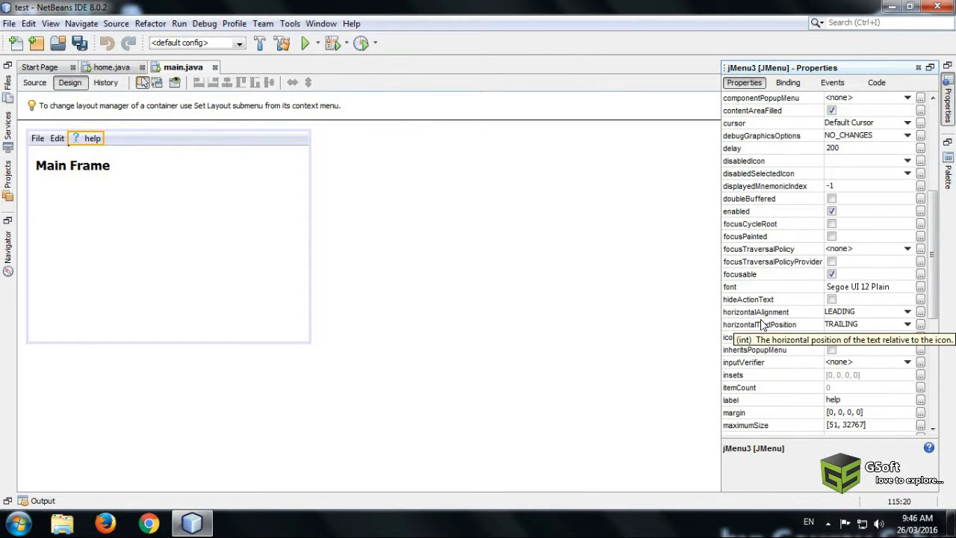
scroll(down, 3)
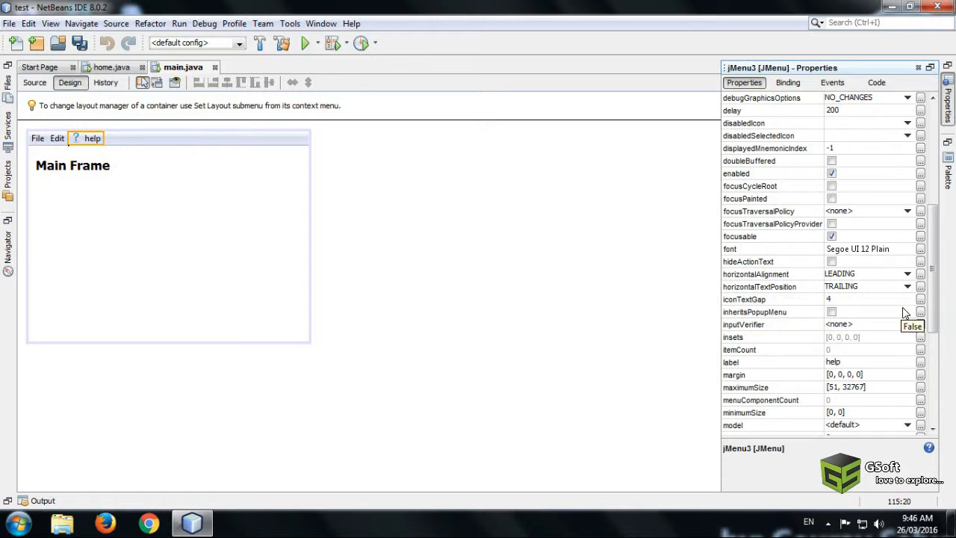
scroll(down, 3)
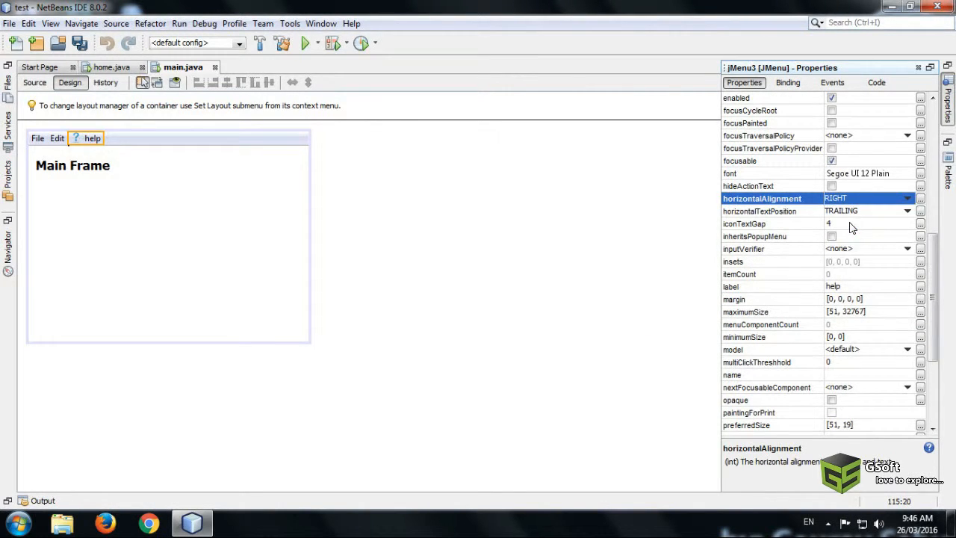
click(908, 210)
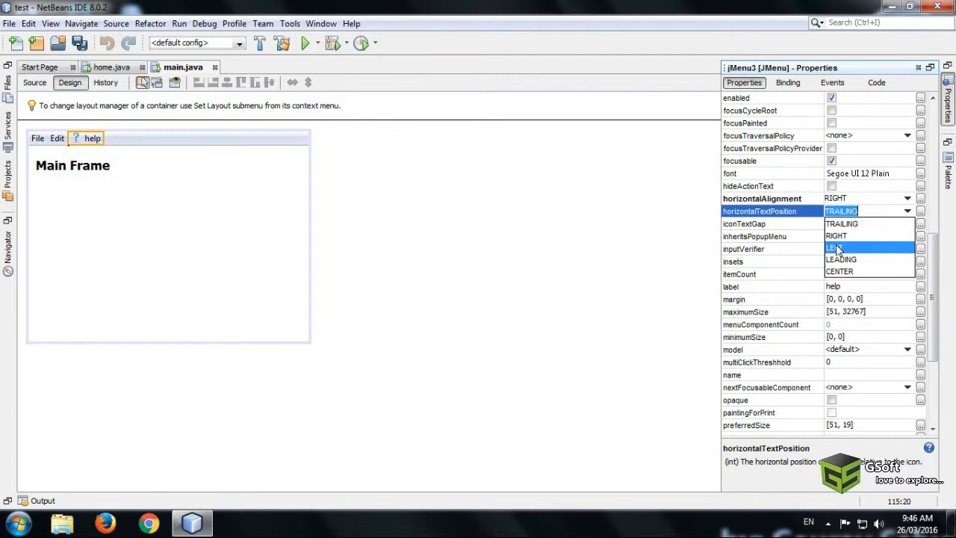
click(833, 248)
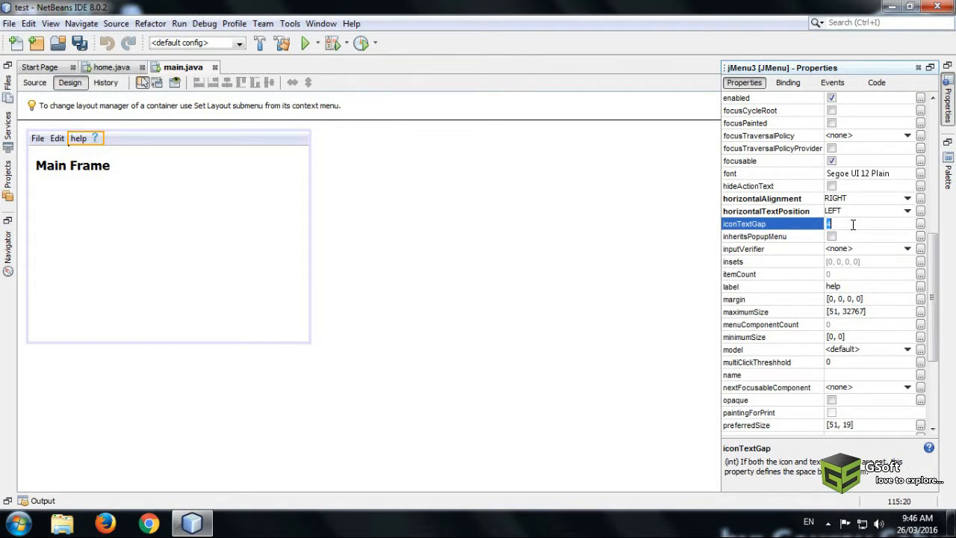
text(4)
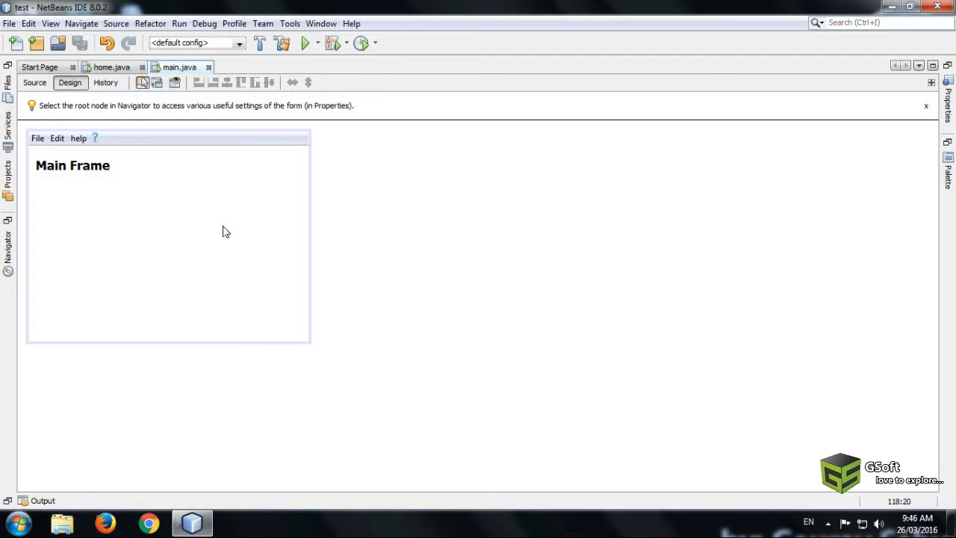
- Run the project and log out through Edit > logout in the running Main Frame
click(305, 42)
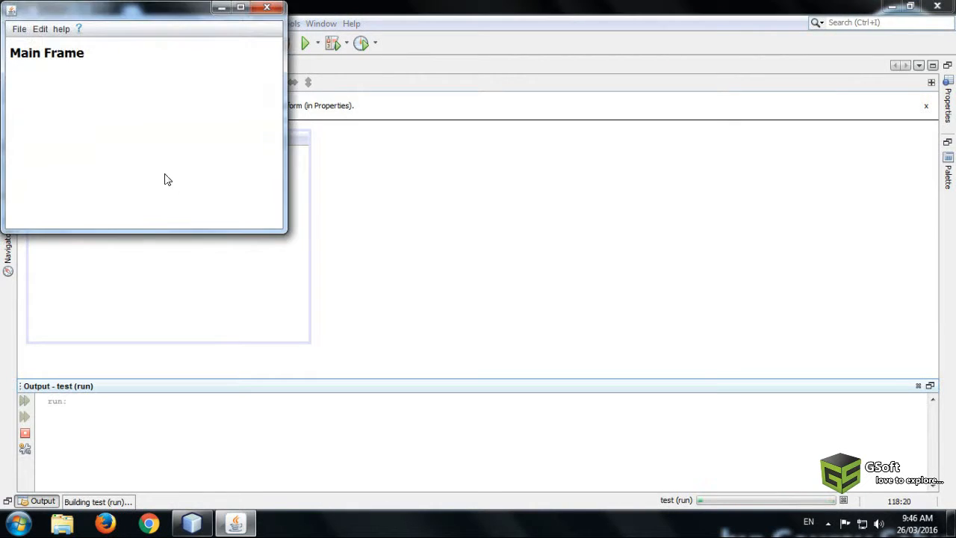
click(460, 195)
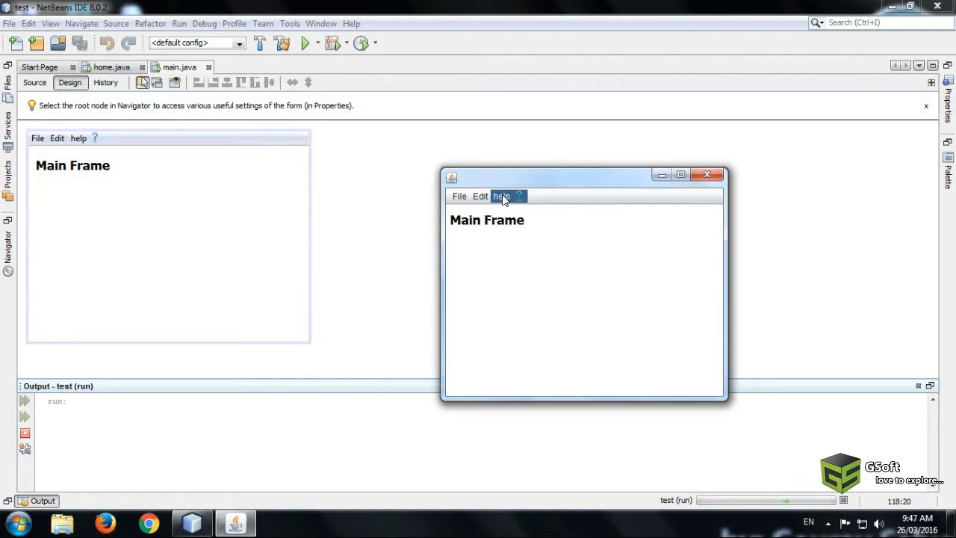
click(479, 196)
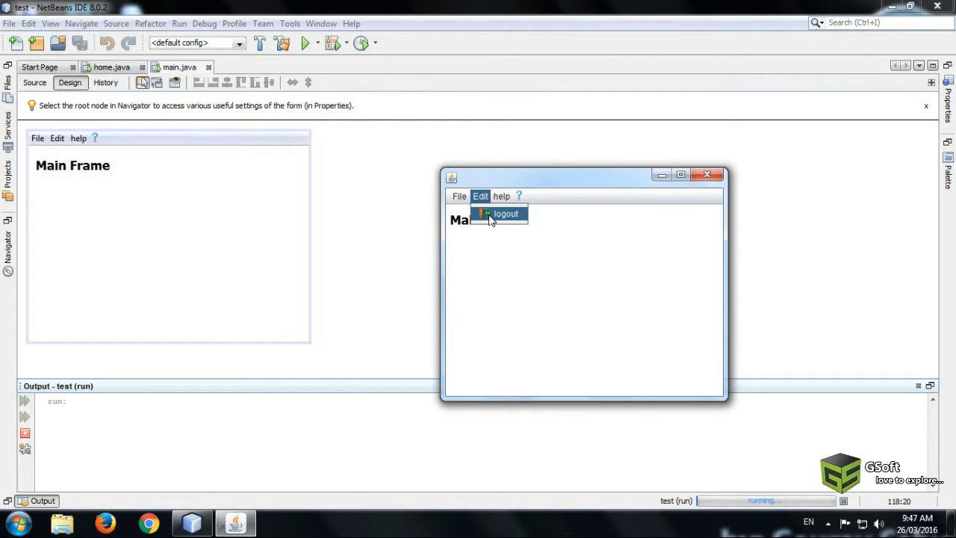
click(505, 213)
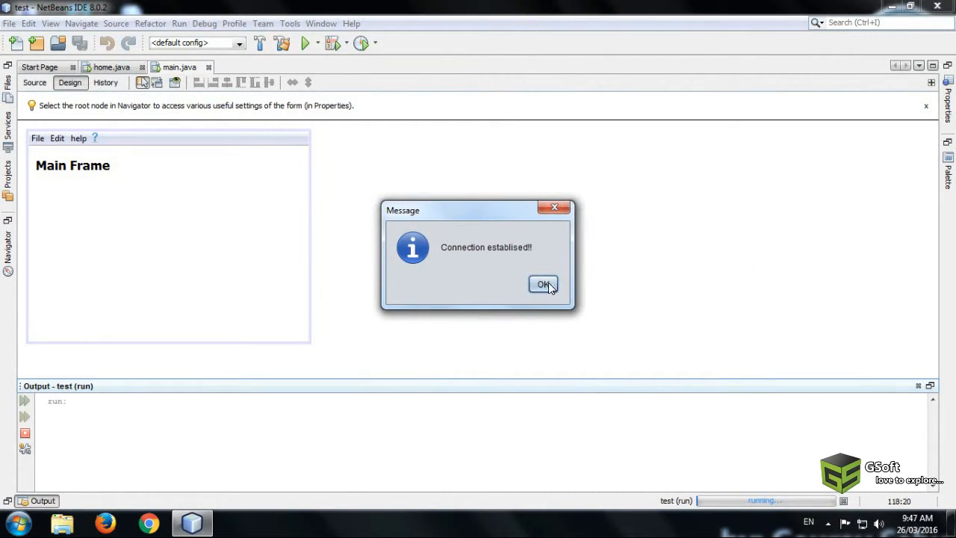
click(544, 284)
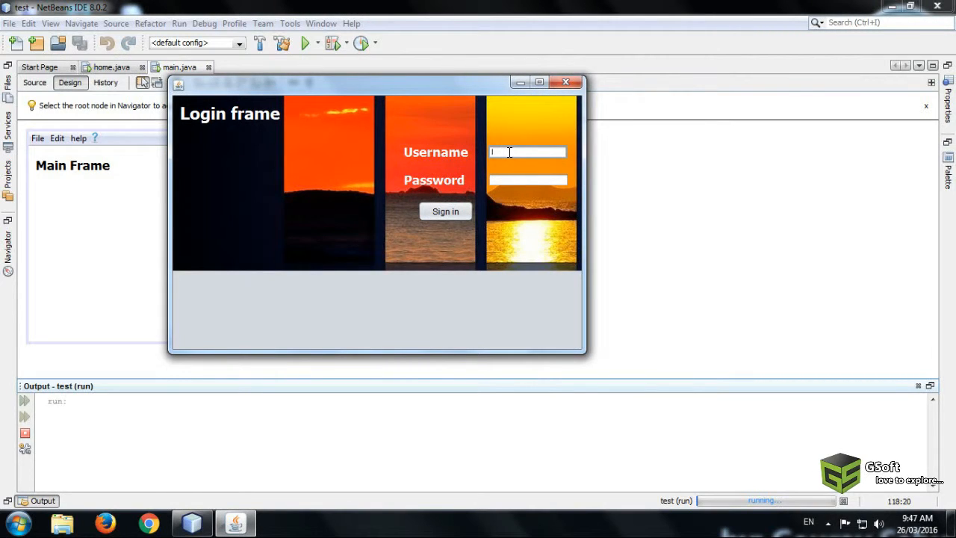
- Sign back in as admin and dismiss the login success message to return to Main Frame
text(admin)
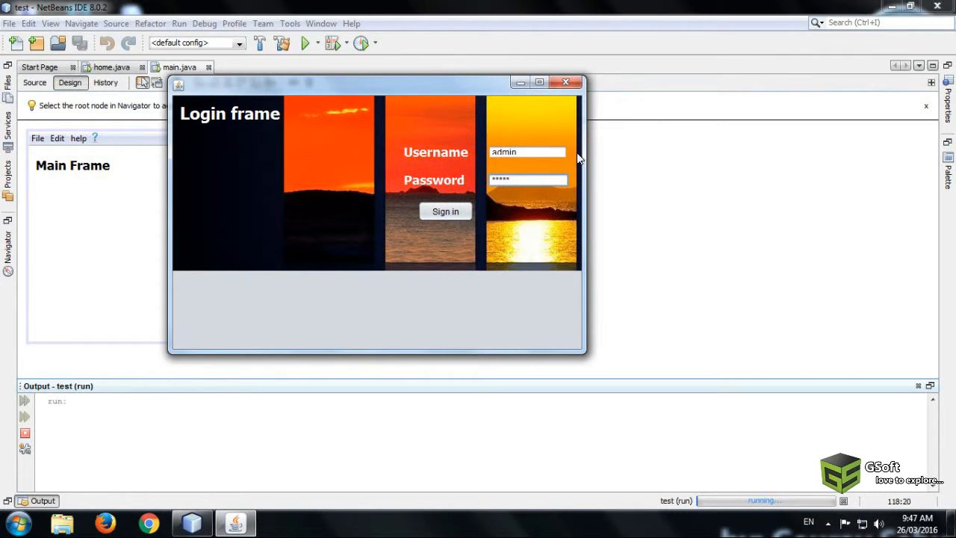
click(445, 212)
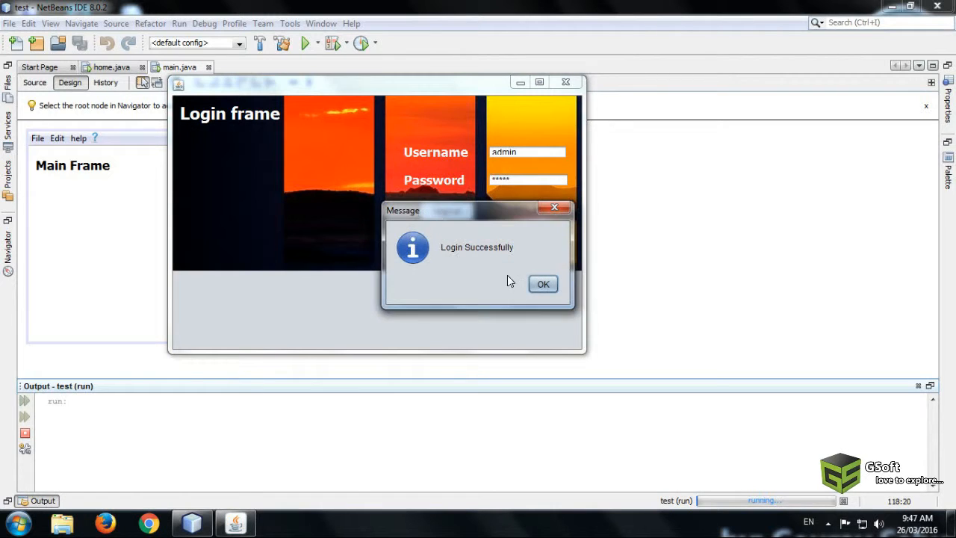
click(544, 284)
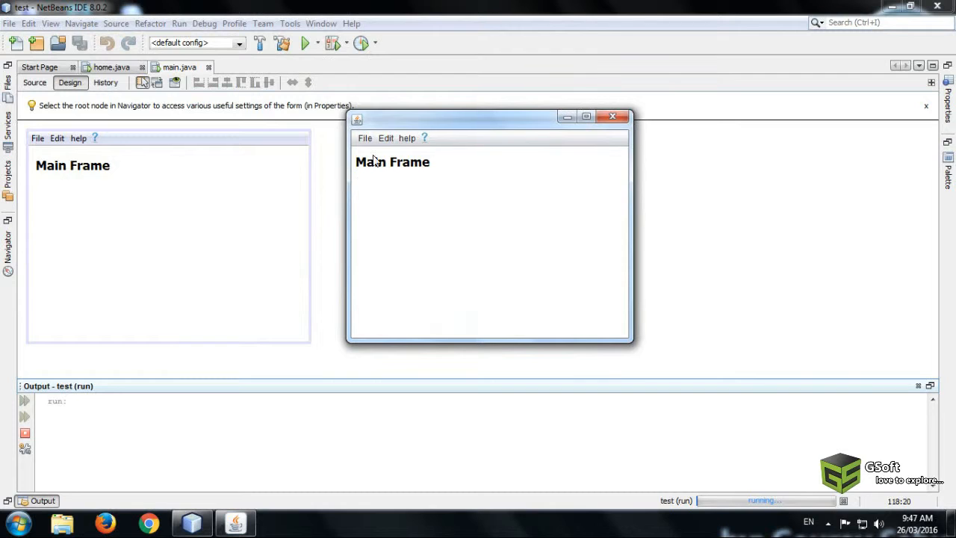
- Exit the running application via File > Exit and show the component palette
click(365, 138)
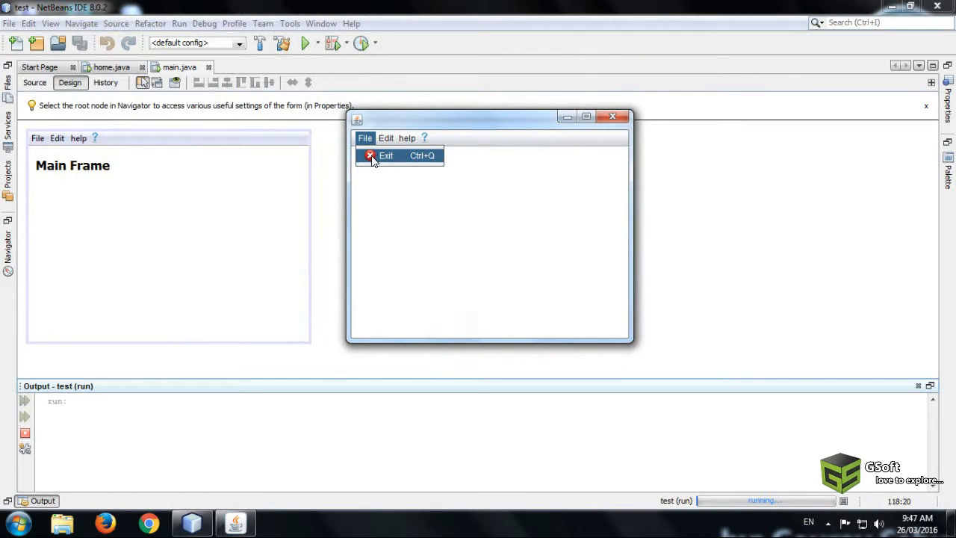
click(385, 155)
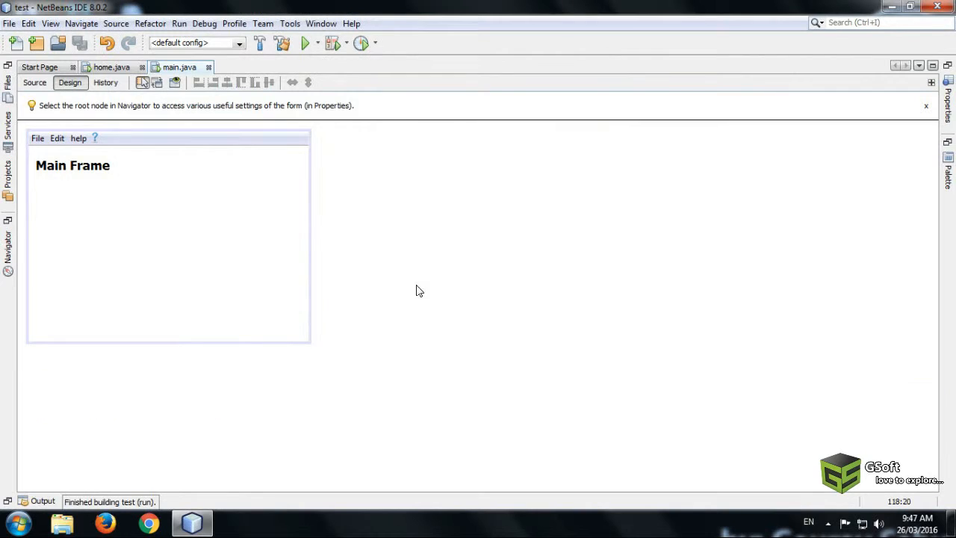
mouse_move(951, 112)
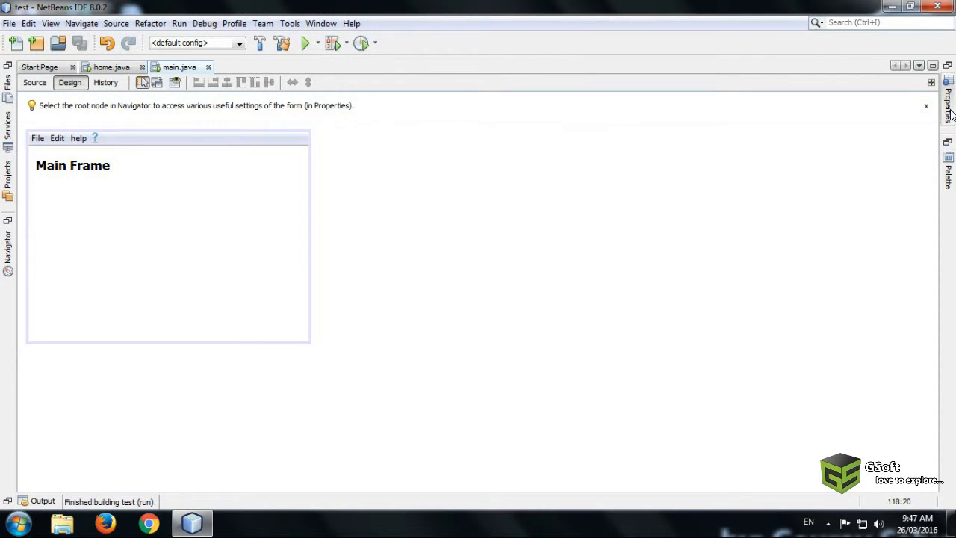
click(947, 168)
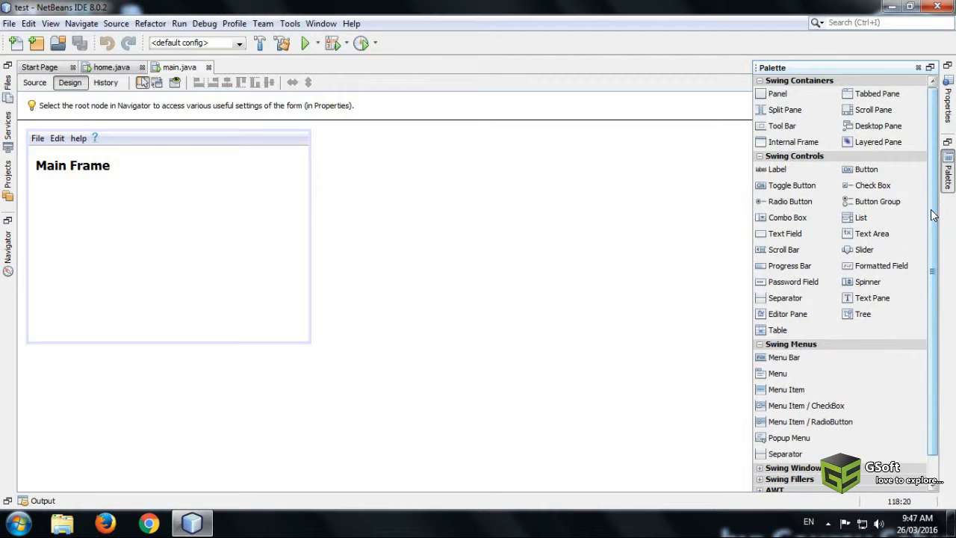
- Preview the File menu in the designer, close it and select the form's main panel
click(39, 138)
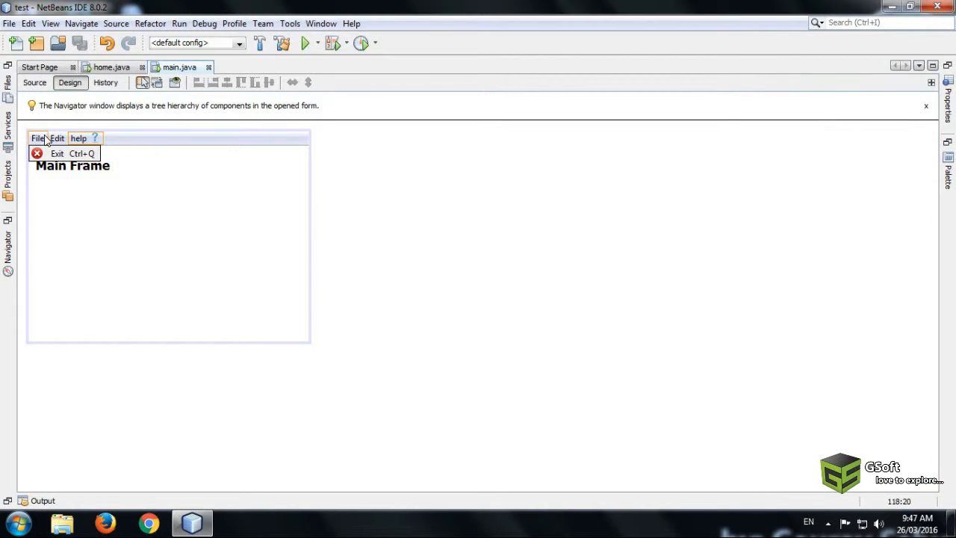
click(202, 215)
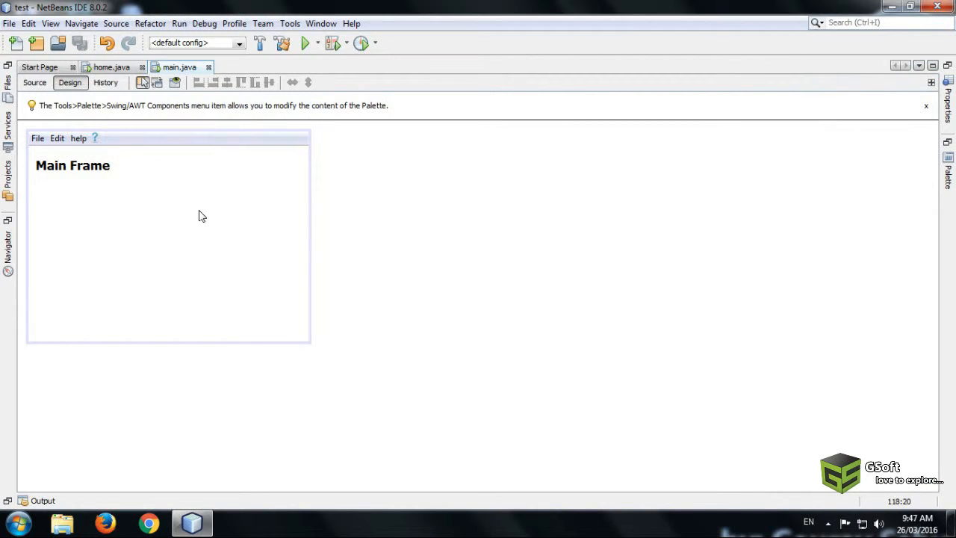
click(202, 216)
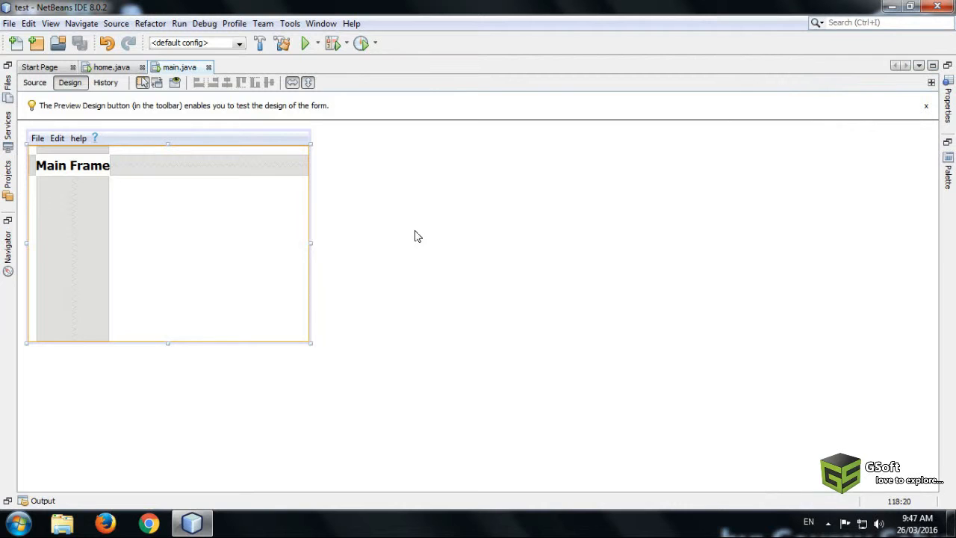